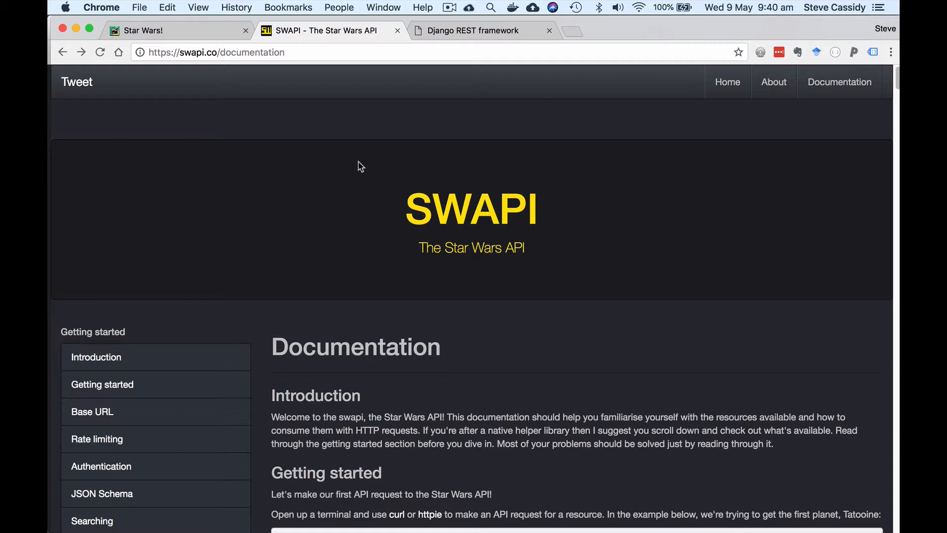
- Scroll through the SWAPI films JSON response down to The Phantom Menace entry
{"action": "scroll", "scroll_direction": "down", "scroll_amount": 3}
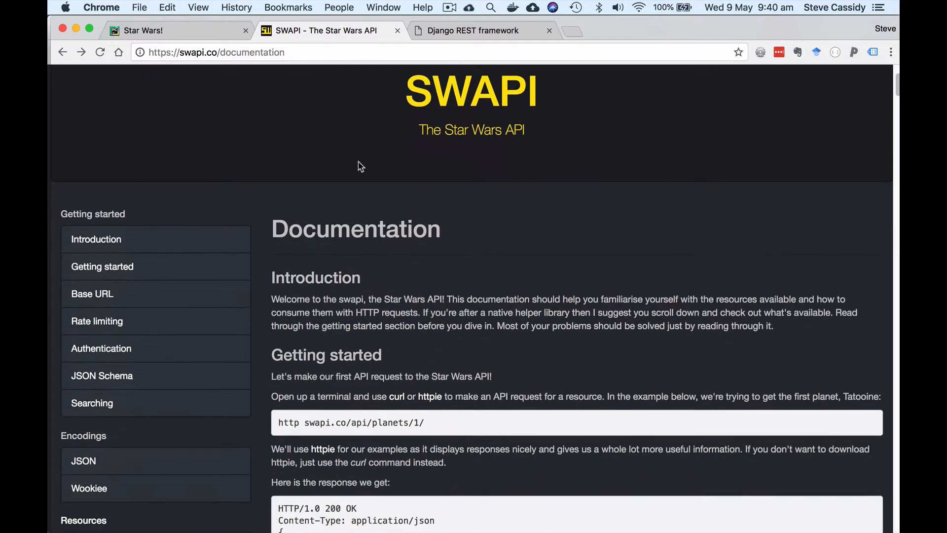
{"action": "scroll", "scroll_direction": "down", "scroll_amount": 3}
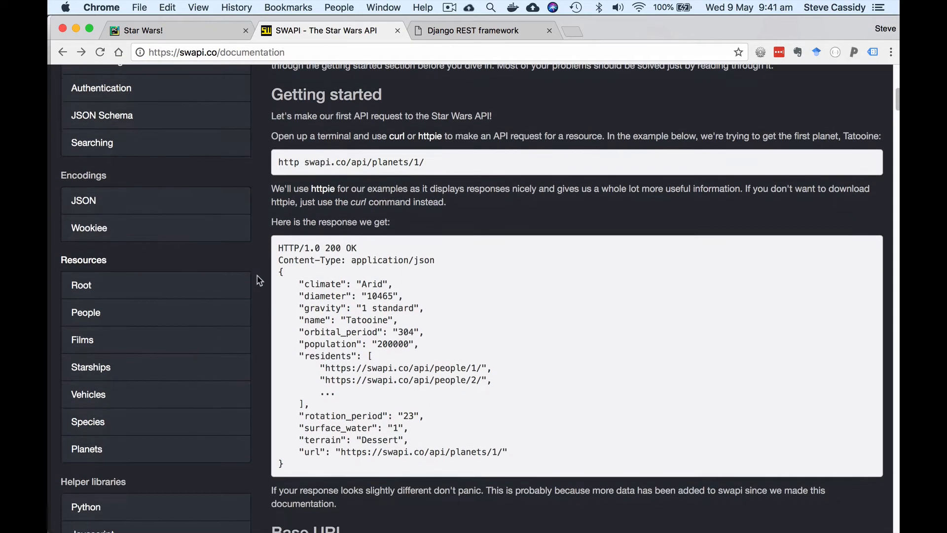
{"action": "scroll", "scroll_direction": "down", "scroll_amount": 3}
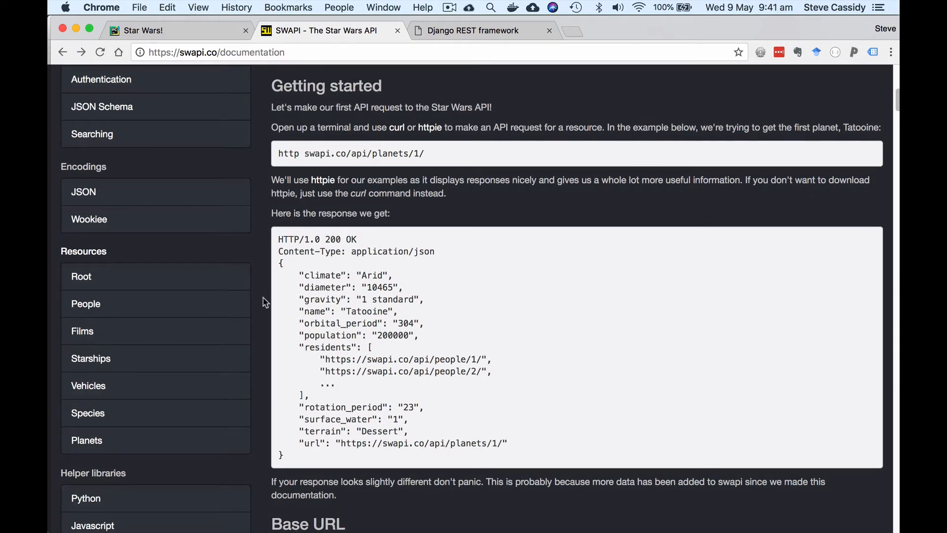
{"action": "mouse_move", "coordinate": [98, 332]}
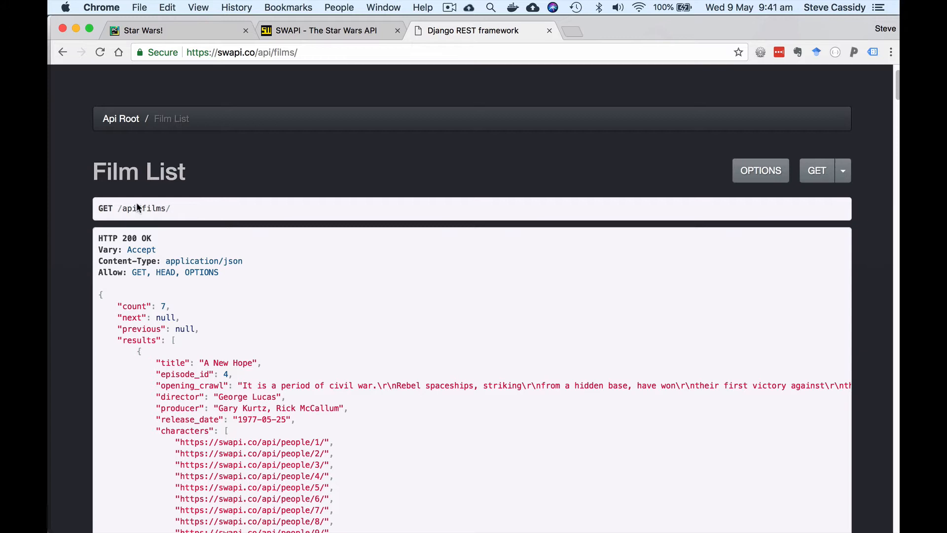
{"action": "mouse_move", "coordinate": [285, 71]}
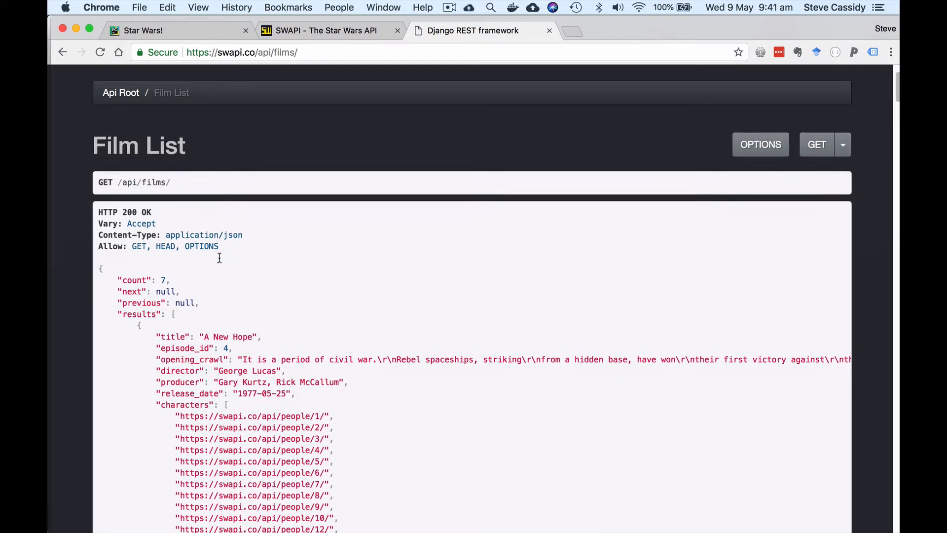
{"action": "scroll", "scroll_direction": "down", "scroll_amount": 3}
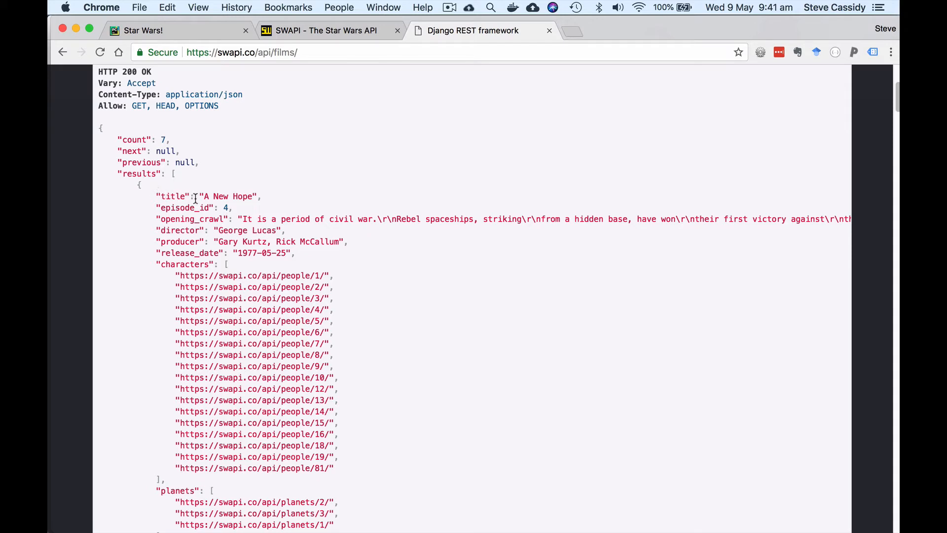
{"action": "mouse_move", "coordinate": [253, 207]}
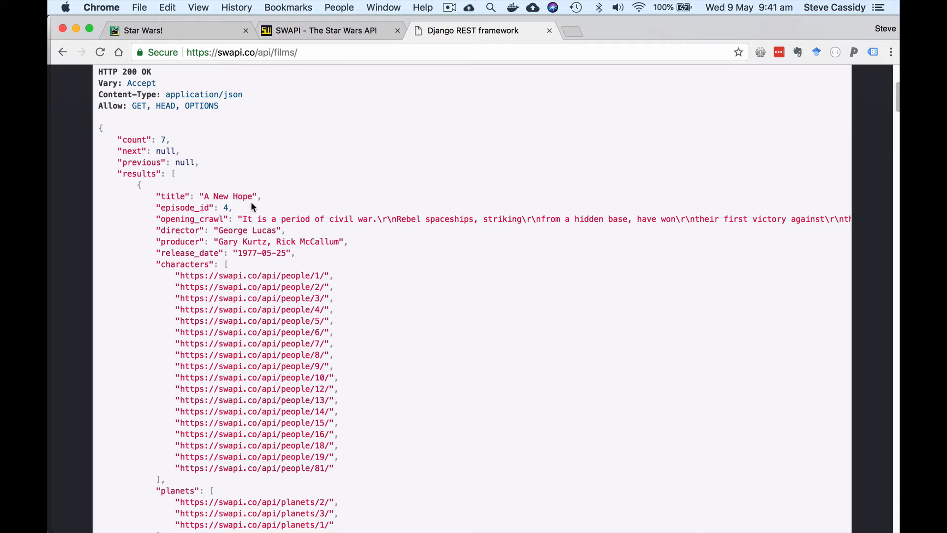
{"action": "scroll", "scroll_direction": "down", "scroll_amount": 3}
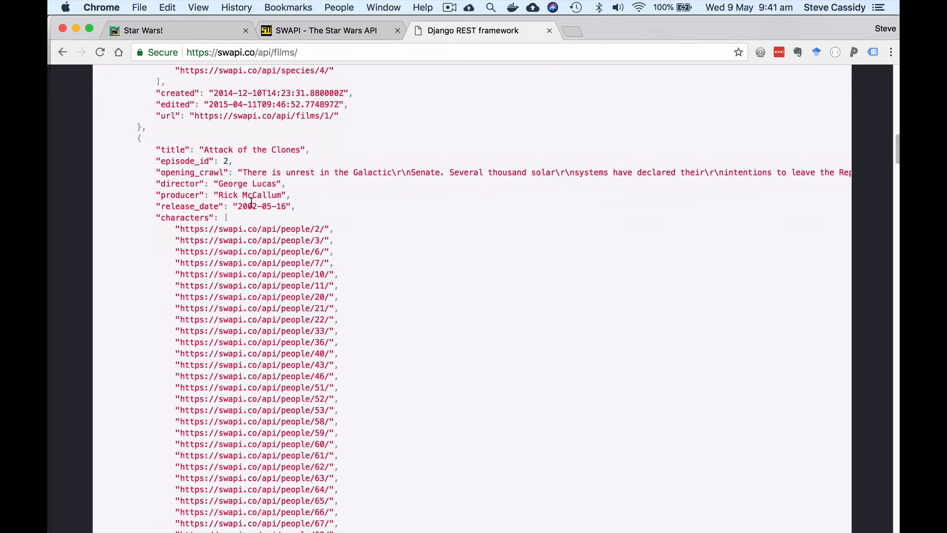
{"action": "scroll", "scroll_direction": "down", "scroll_amount": 3}
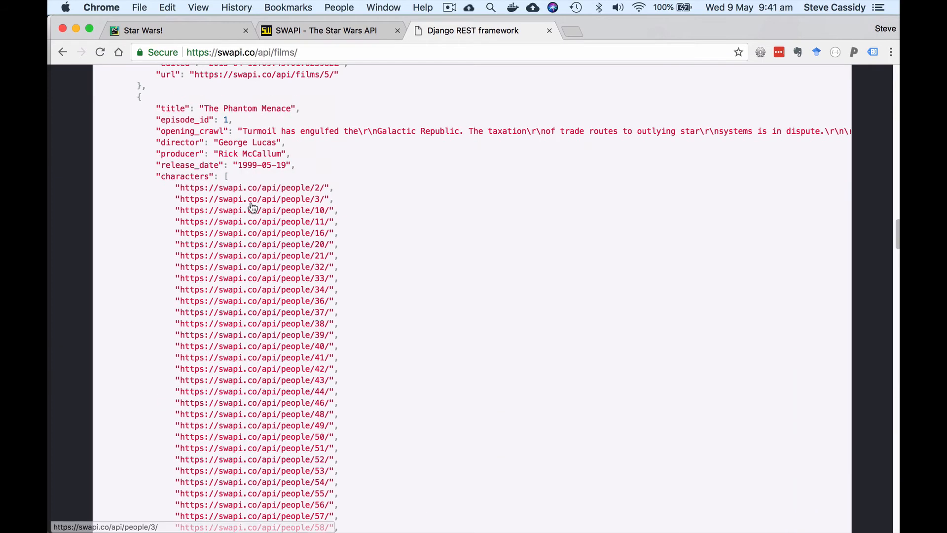
{"action": "mouse_move", "coordinate": [308, 124]}
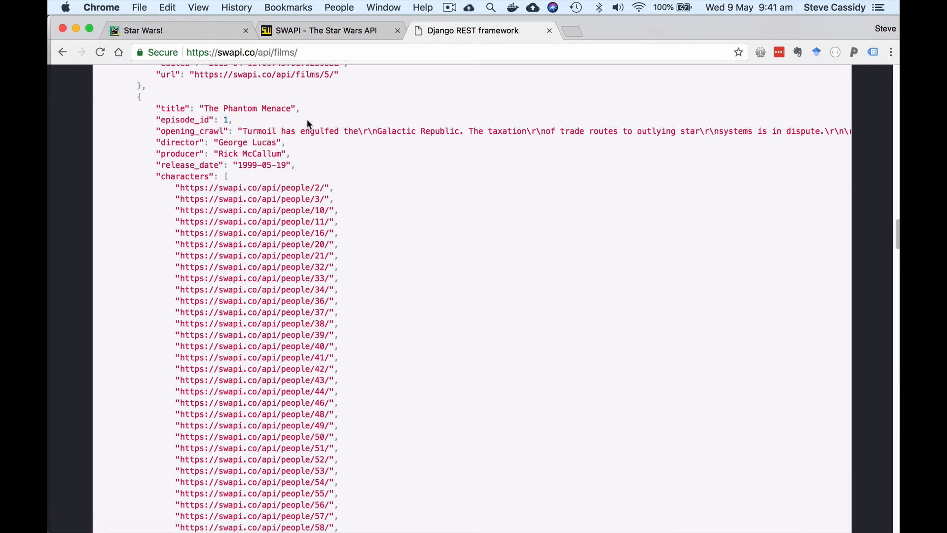
{"action": "scroll", "scroll_direction": "down", "scroll_amount": 3}
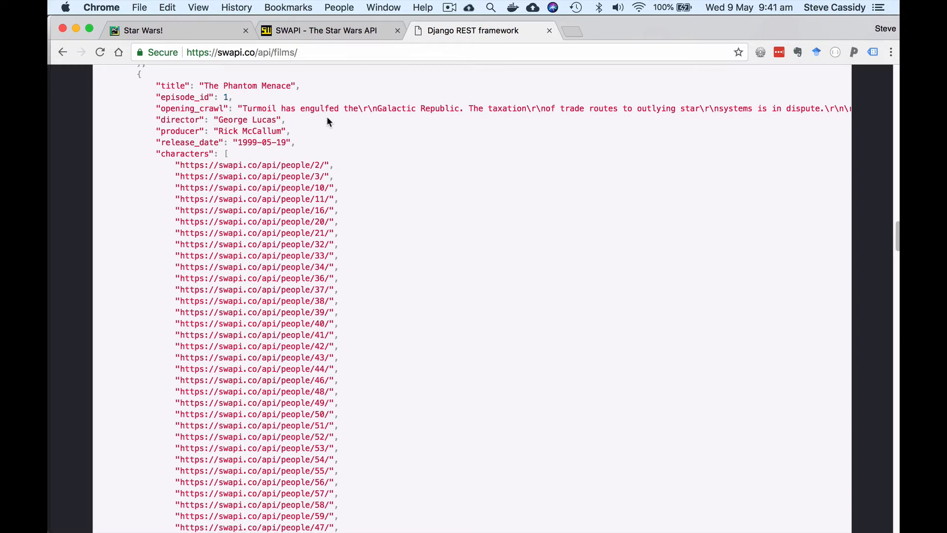
{"action": "mouse_move", "coordinate": [253, 112]}
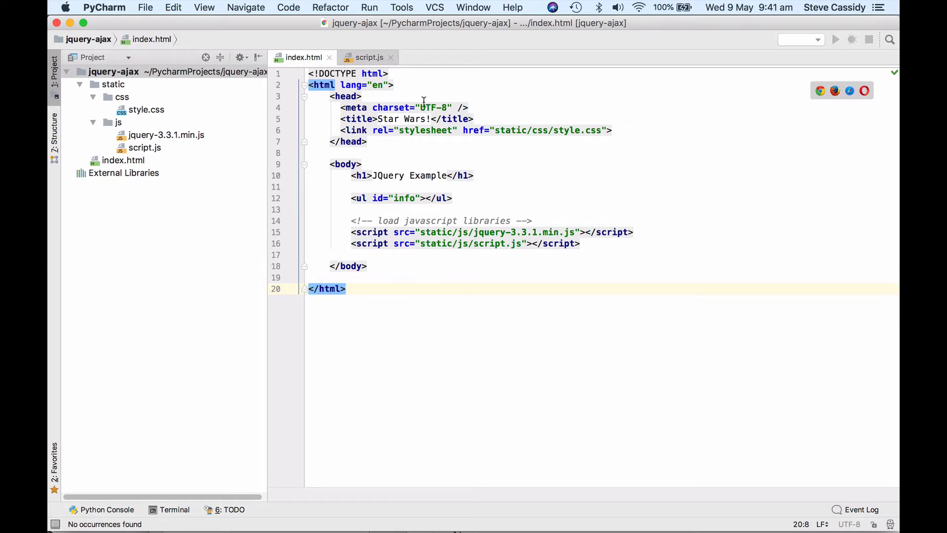
{"action": "mouse_move", "coordinate": [400, 225]}
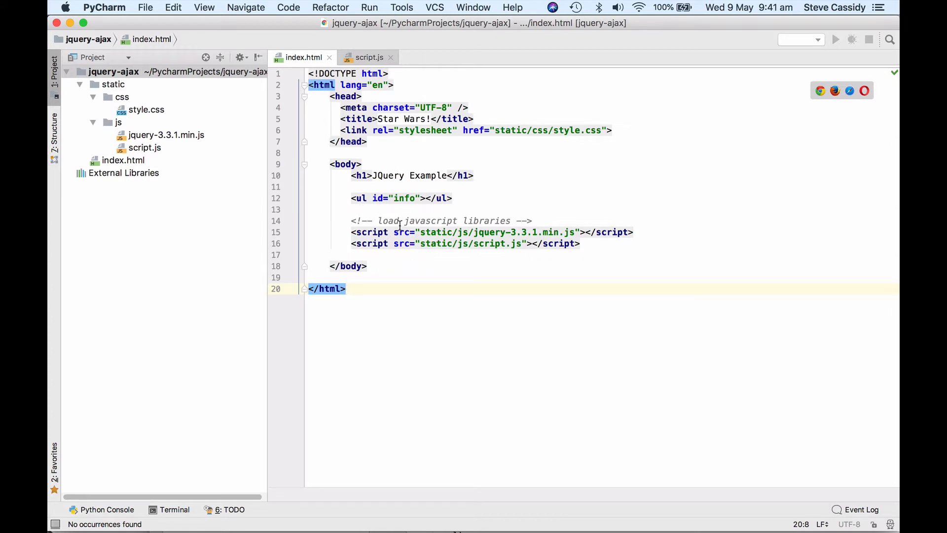
{"action": "mouse_move", "coordinate": [501, 236]}
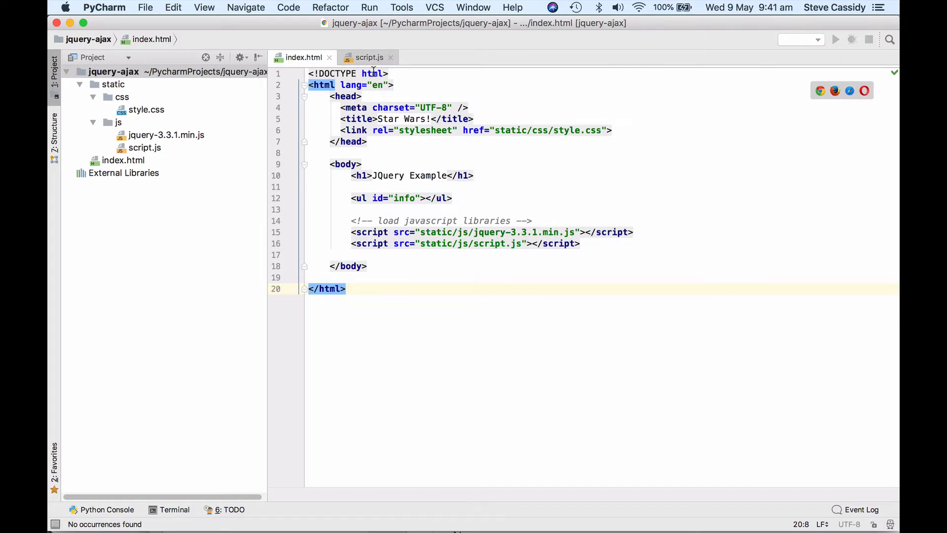
- Switch to script.js and select the 'info' id inside the jQuery selector
{"action": "left_click", "coordinate": [368, 58]}
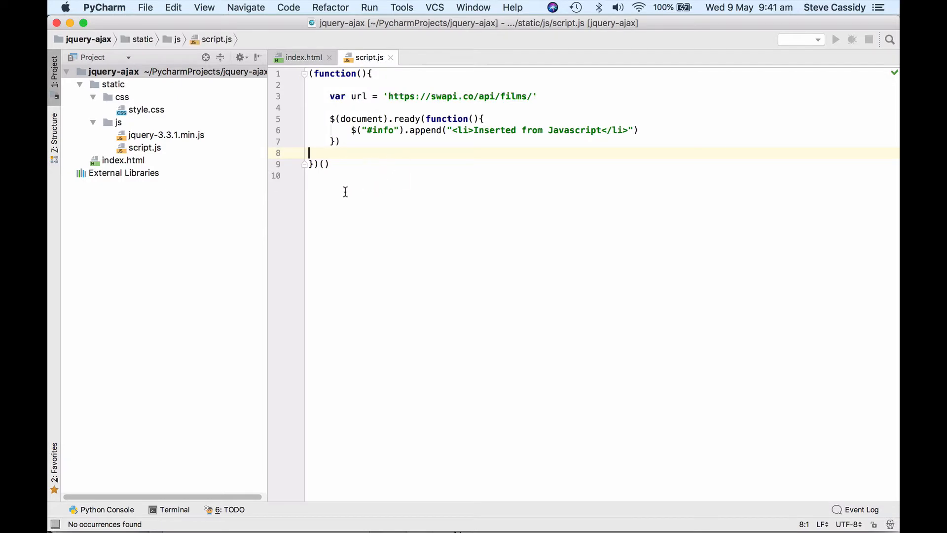
{"action": "mouse_move", "coordinate": [493, 112]}
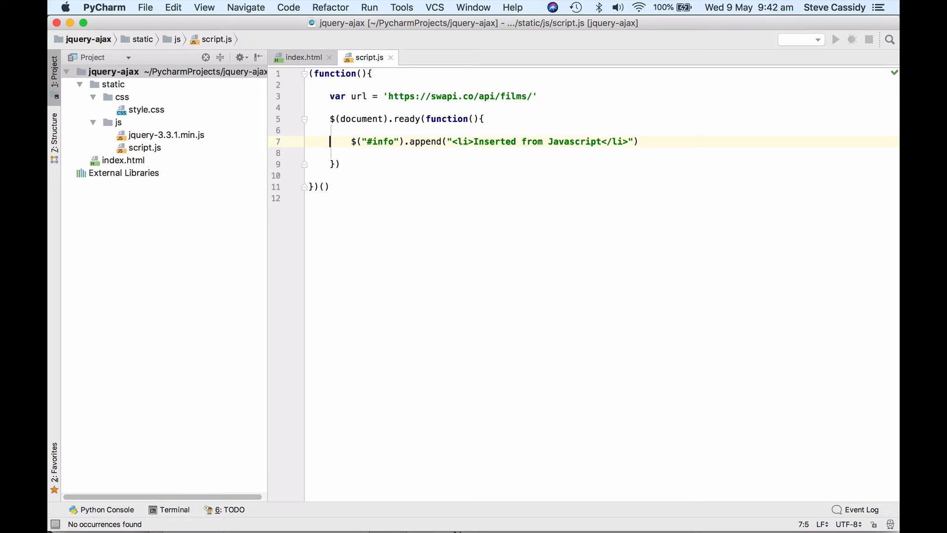
{"action": "mouse_move", "coordinate": [373, 146]}
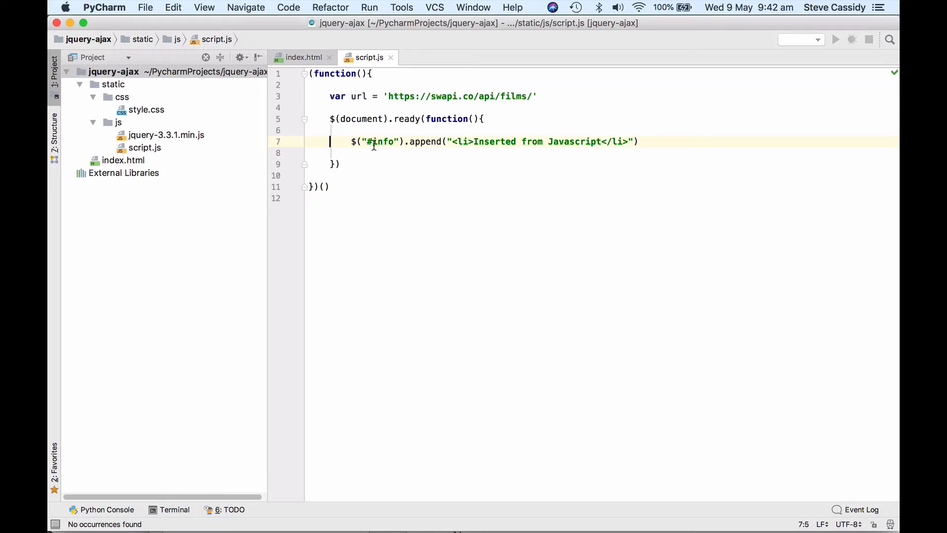
{"action": "double_click", "coordinate": [382, 141]}
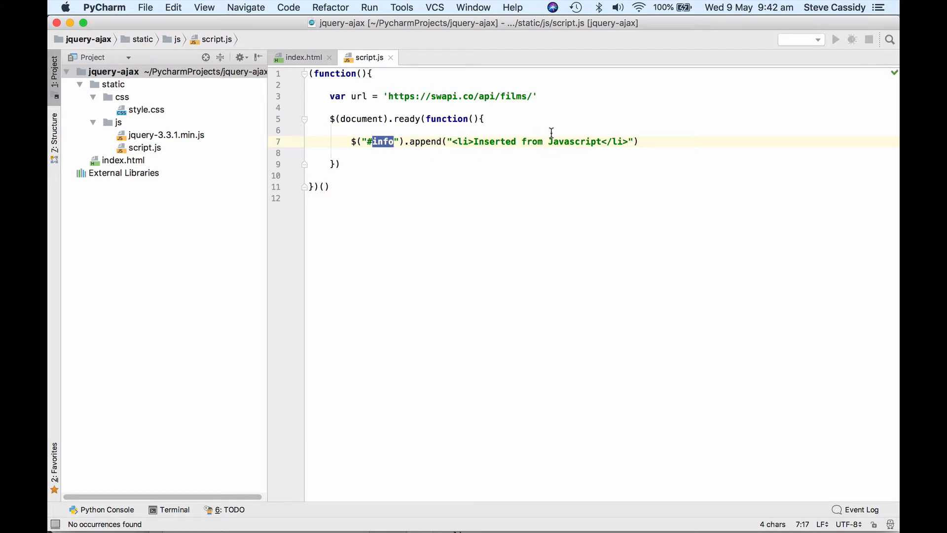
{"action": "mouse_move", "coordinate": [451, 198]}
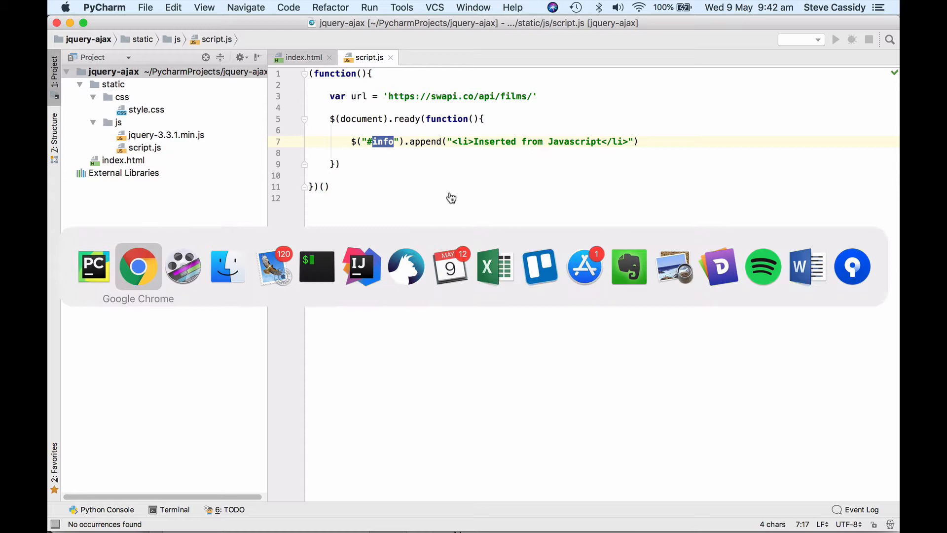
- Switch to Chrome to view the JQuery Example page and its console output
{"action": "left_click", "coordinate": [139, 265]}
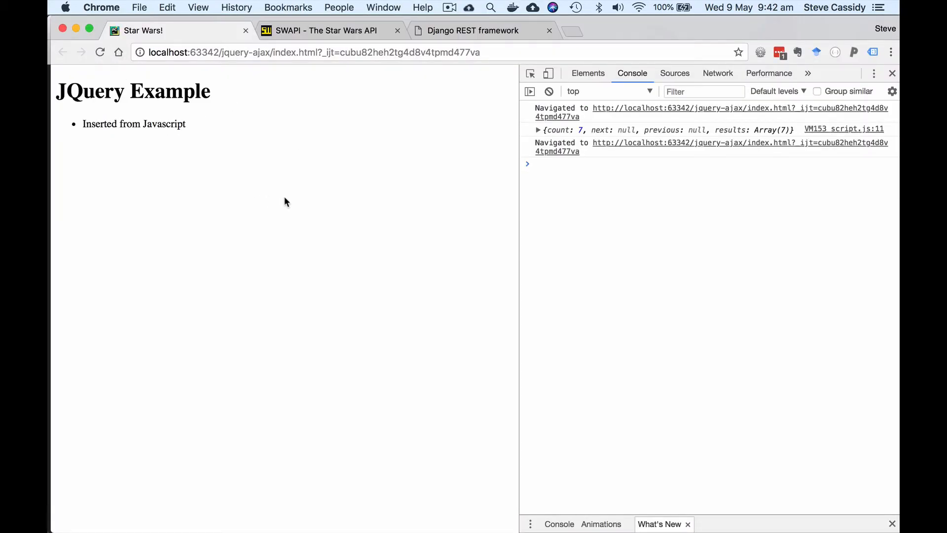
{"action": "mouse_move", "coordinate": [174, 125]}
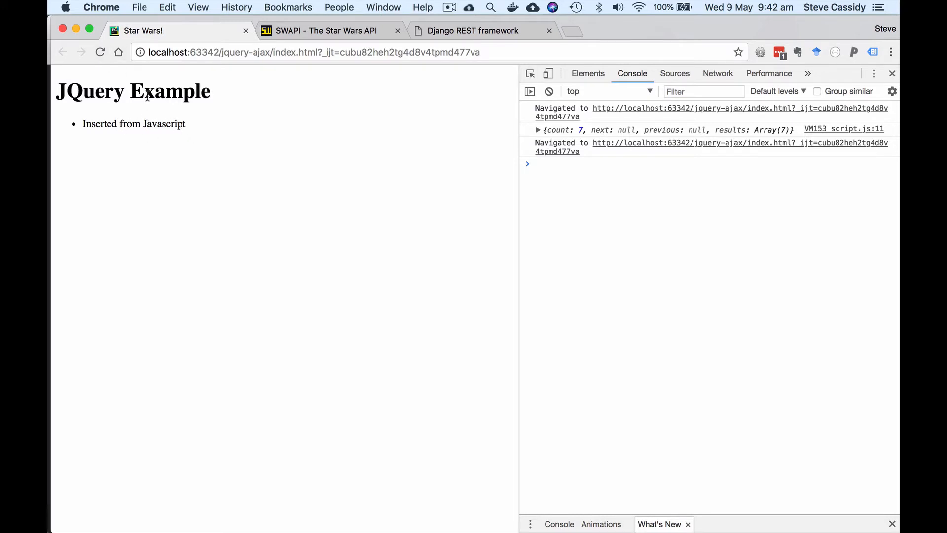
{"action": "mouse_move", "coordinate": [161, 144]}
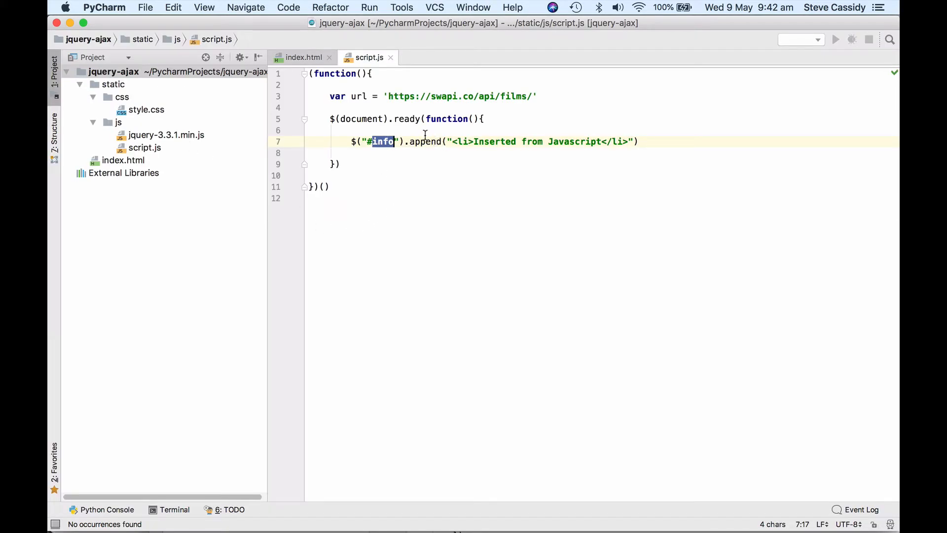
- Insert an empty line below the append call inside the document-ready function
{"action": "left_click", "coordinate": [427, 141]}
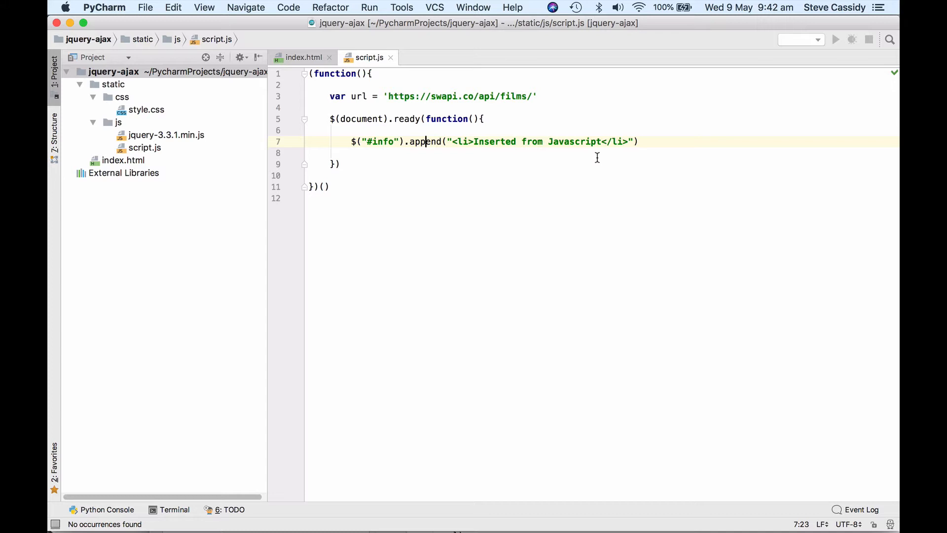
{"action": "key", "text": "enter"}
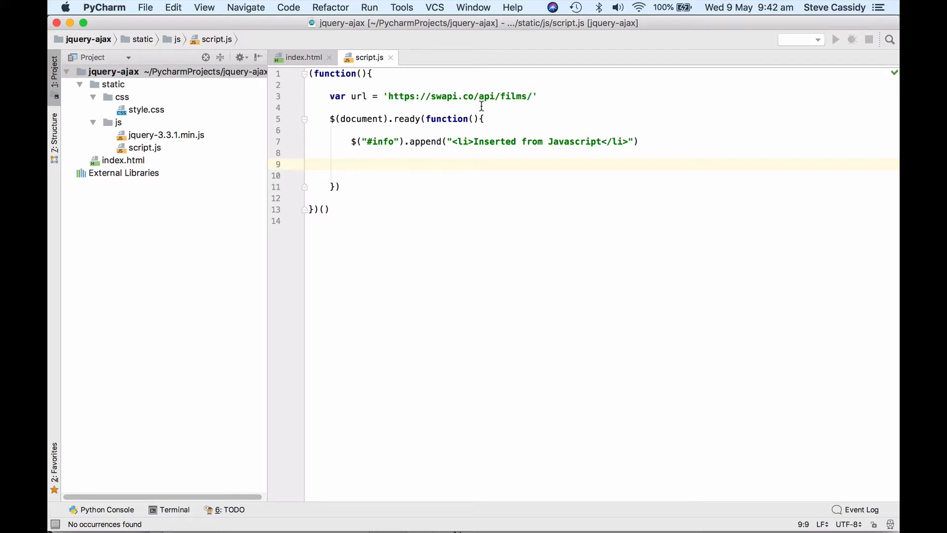
{"action": "mouse_move", "coordinate": [403, 84]}
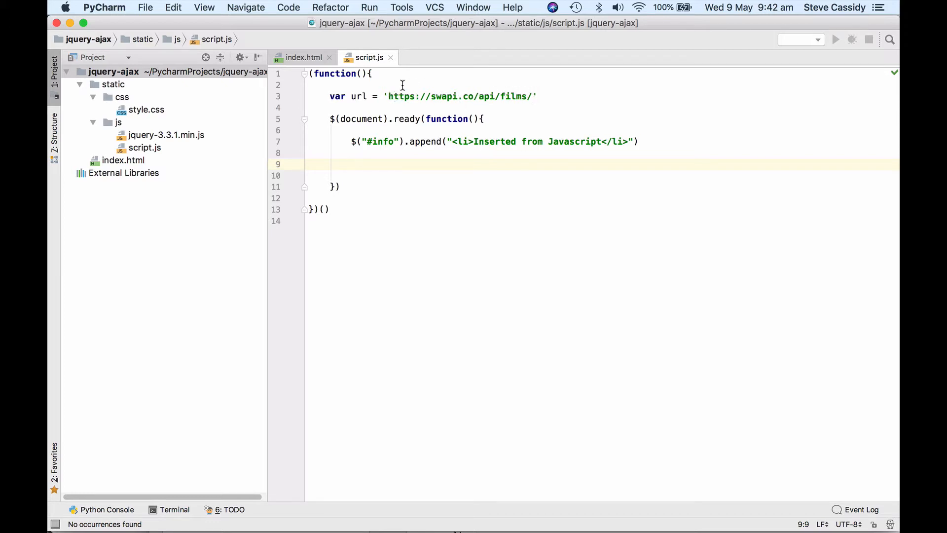
{"action": "mouse_move", "coordinate": [457, 109]}
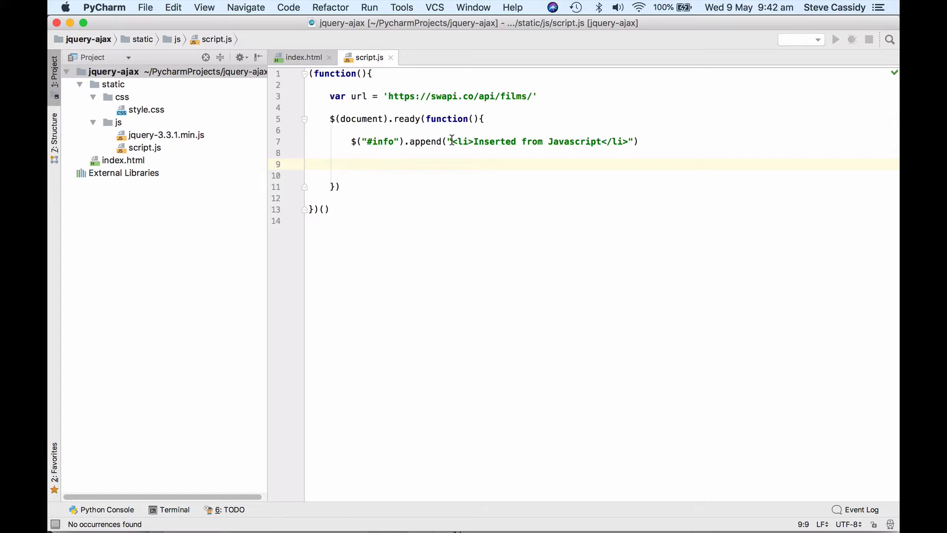
{"action": "mouse_move", "coordinate": [423, 162]}
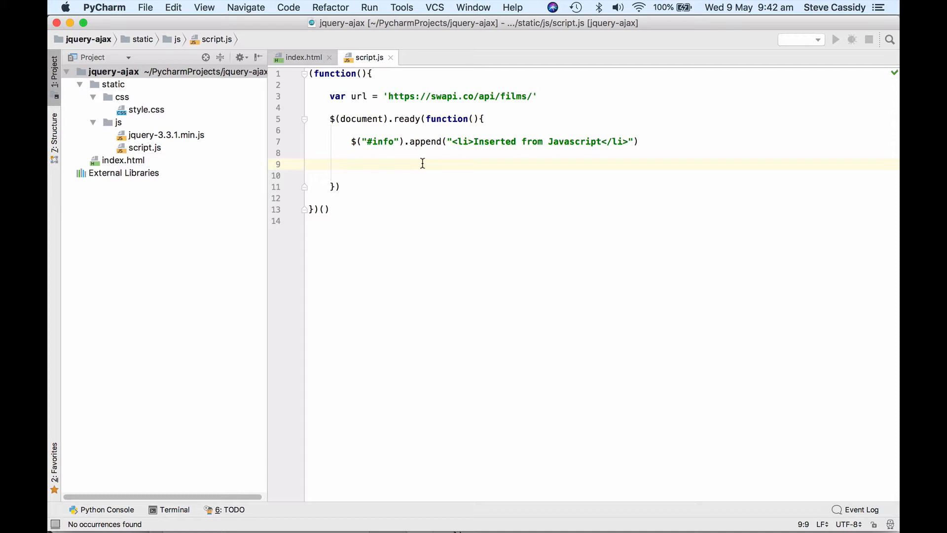
- Write a $.get call taking an options object with url: url
{"action": "type", "text": "$."}
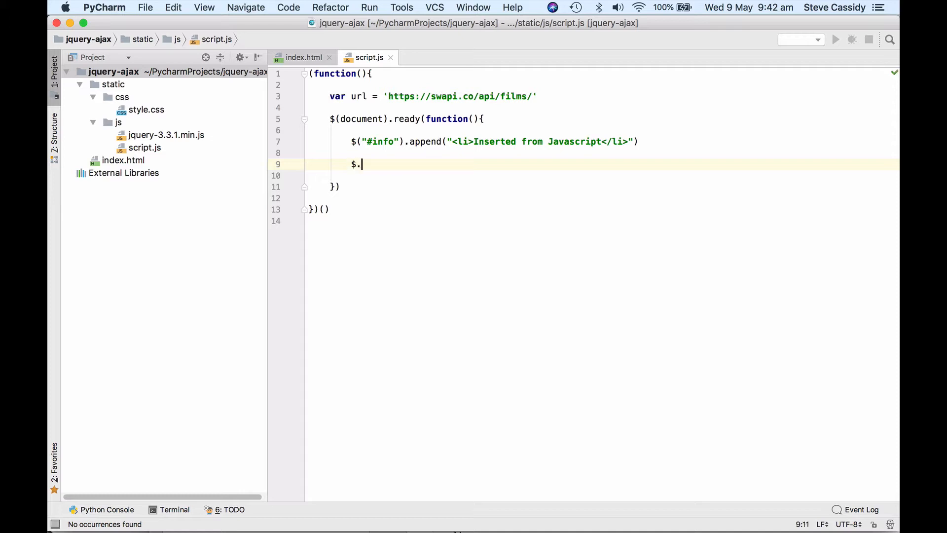
{"action": "type", "text": "get()"}
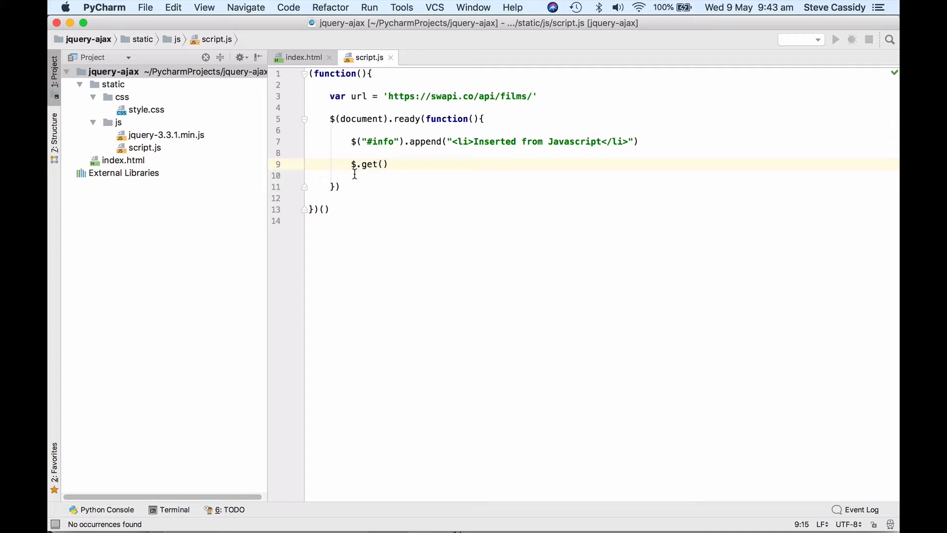
{"action": "mouse_move", "coordinate": [381, 179]}
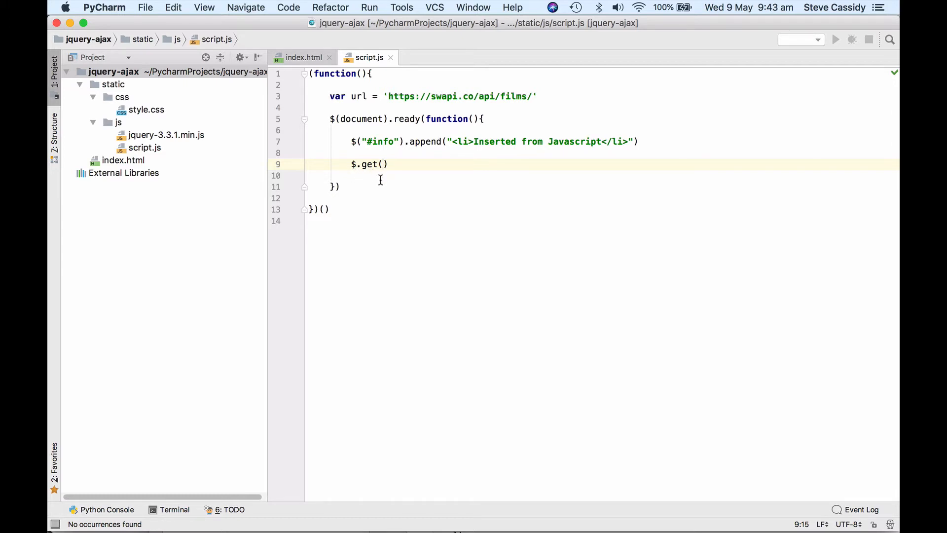
{"action": "type", "text": "{"}
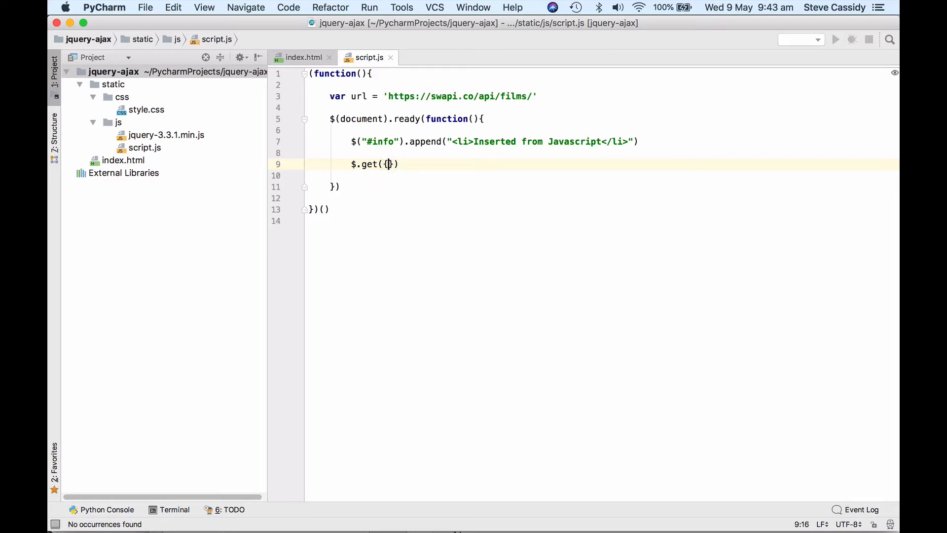
{"action": "key", "text": "enter"}
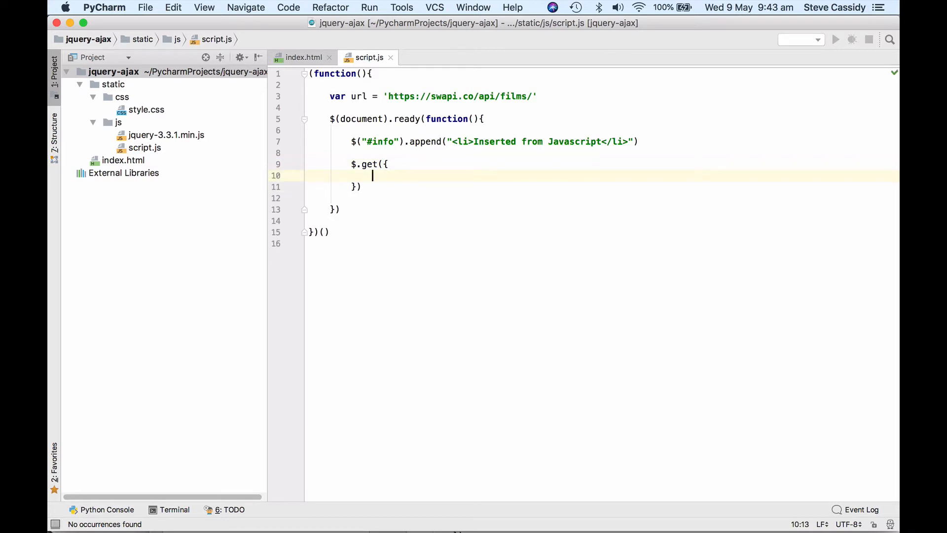
{"action": "type", "text": "url:"}
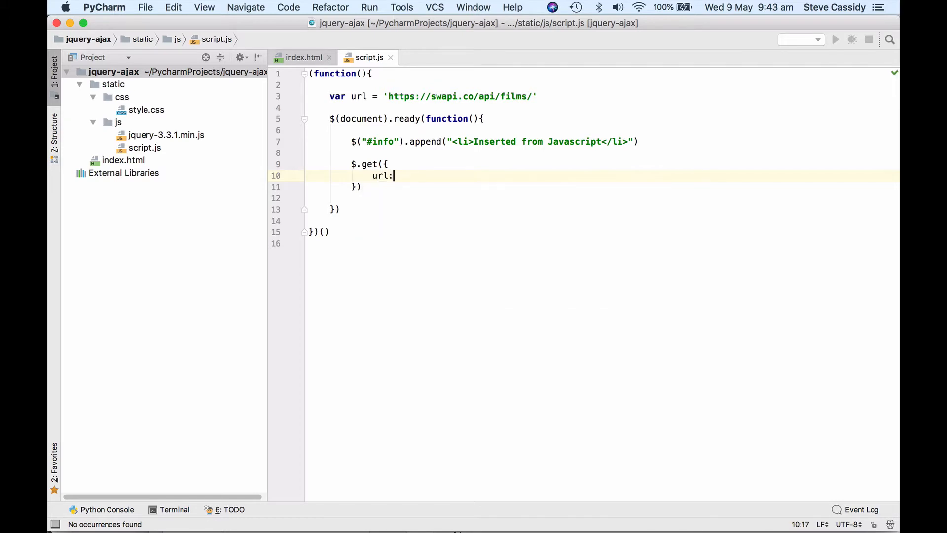
{"action": "type", "text": "\" \""}
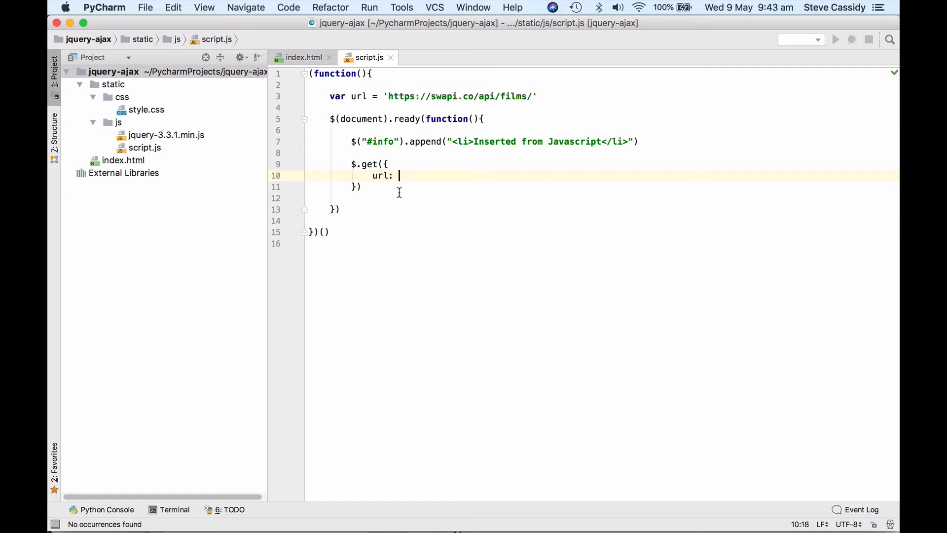
{"action": "type", "text": "url,"}
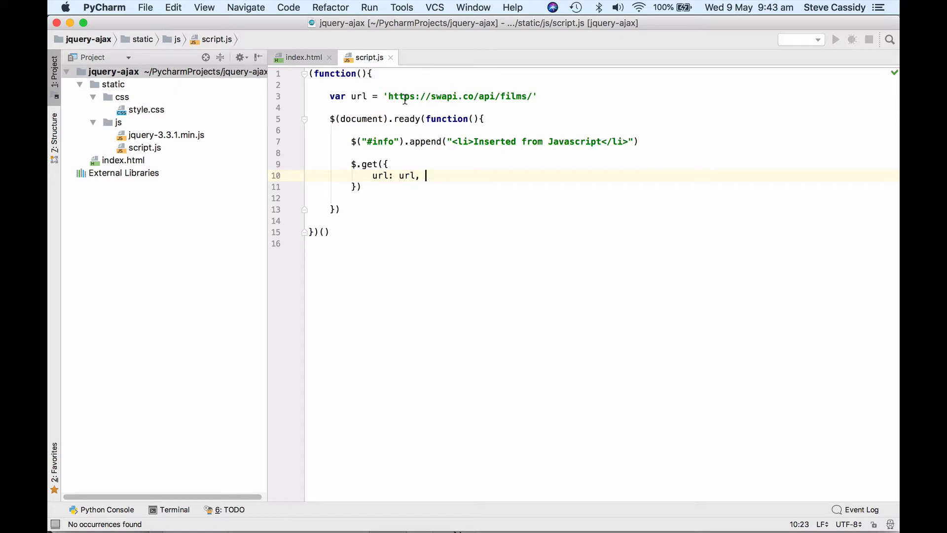
{"action": "key", "text": "enter"}
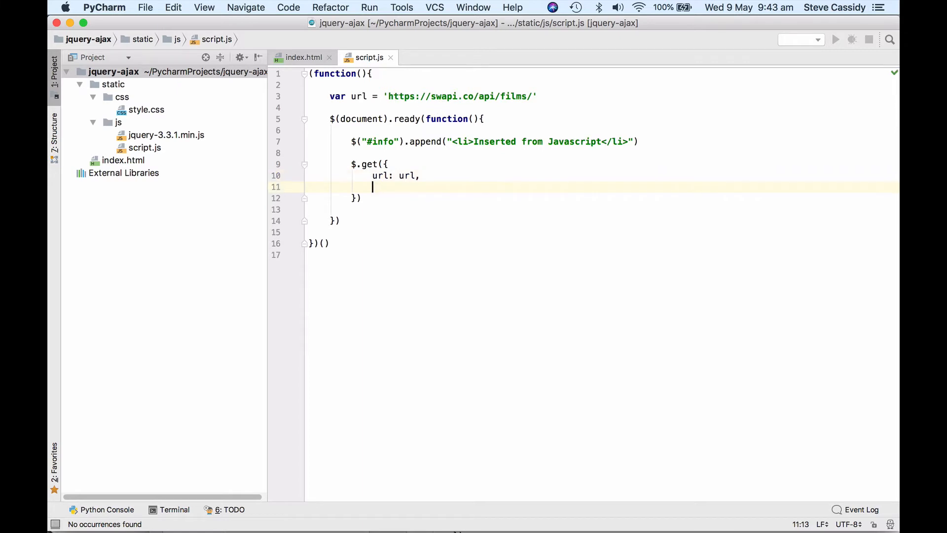
- Add a success: function(data) callback with an empty body
{"action": "type", "text": "su"}
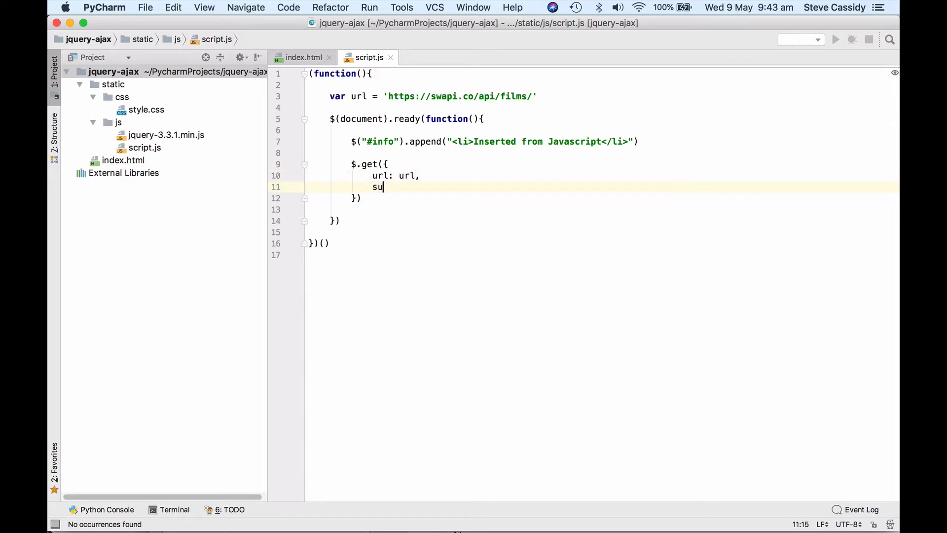
{"action": "type", "text": "ccess"}
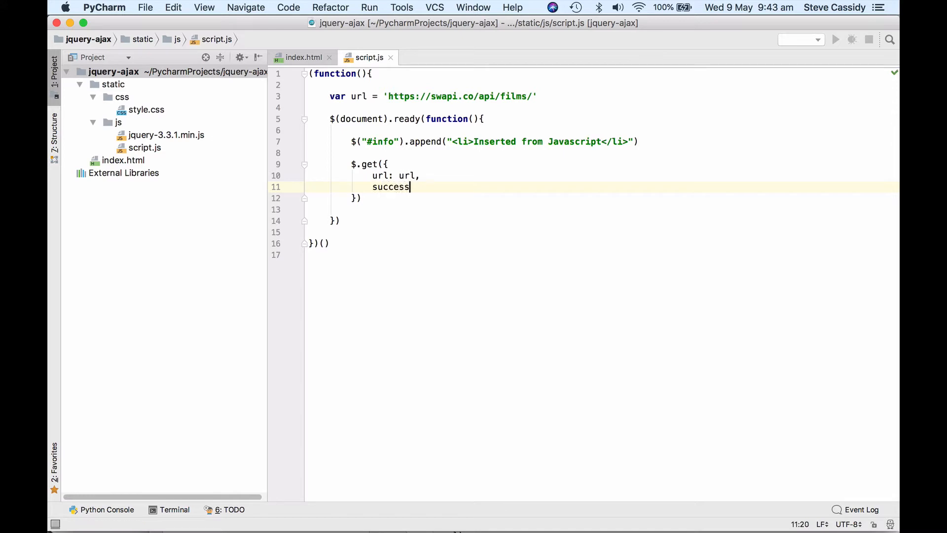
{"action": "type", "text": ":"}
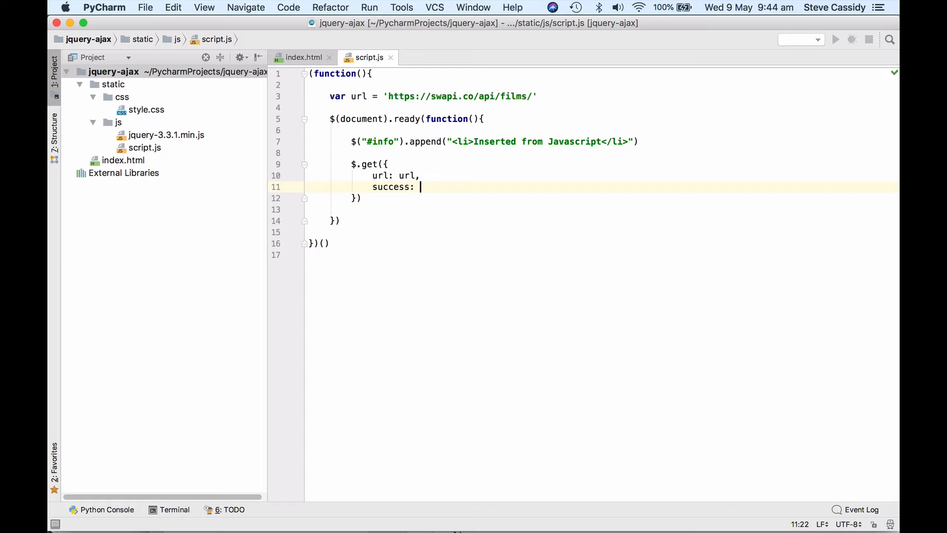
{"action": "type", "text": "d"}
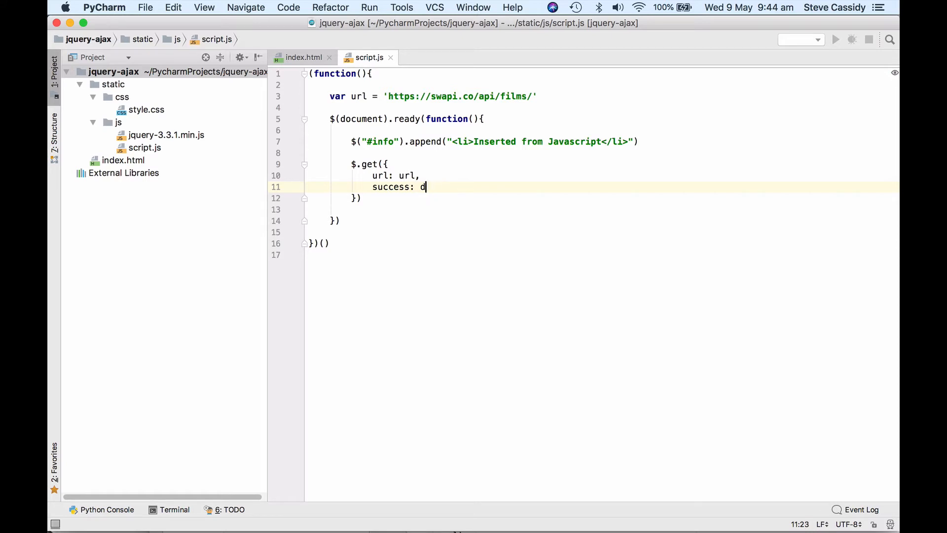
{"action": "type", "text": "function"}
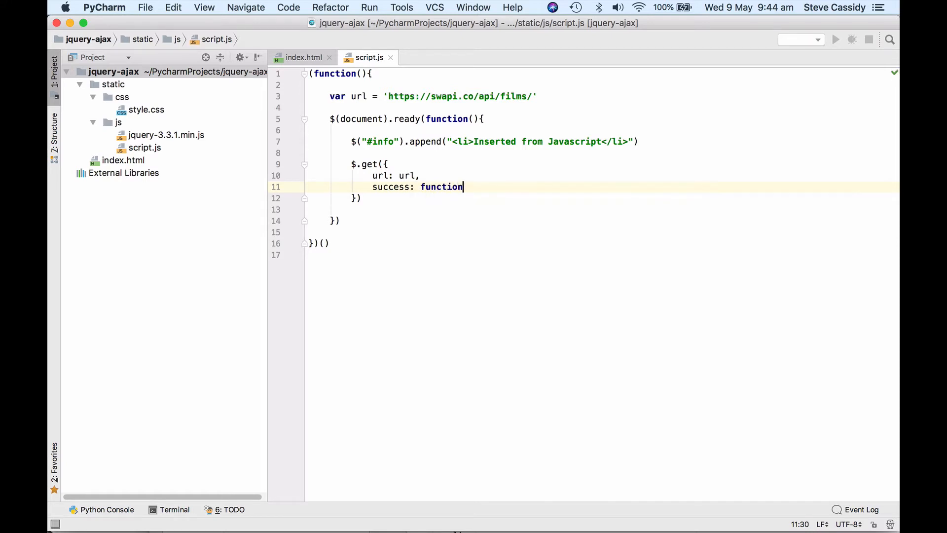
{"action": "type", "text": "(data)"}
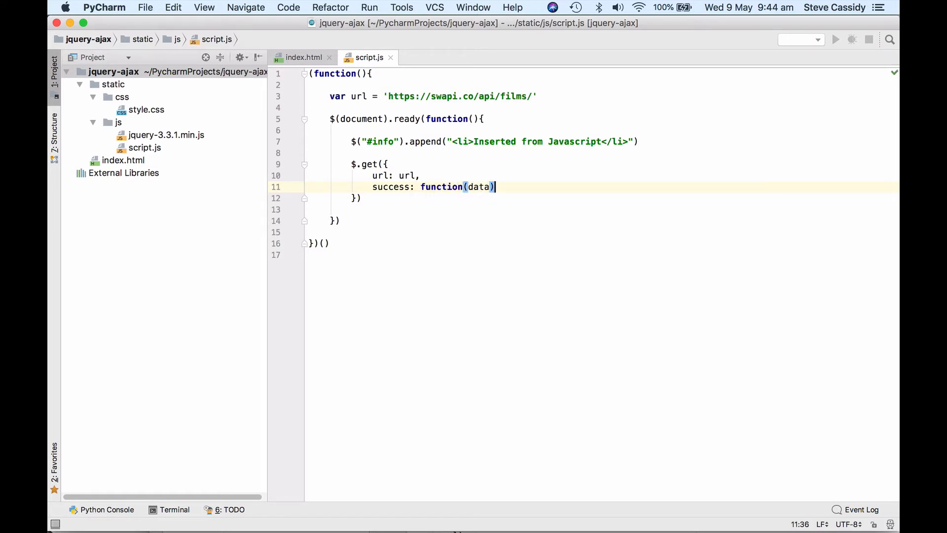
{"action": "type", "text": "{"}
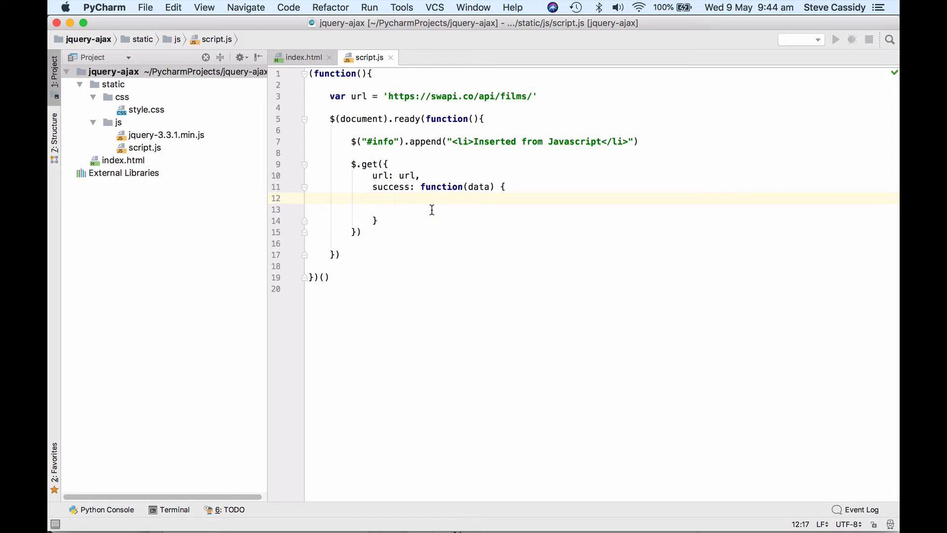
{"action": "key", "text": "enter"}
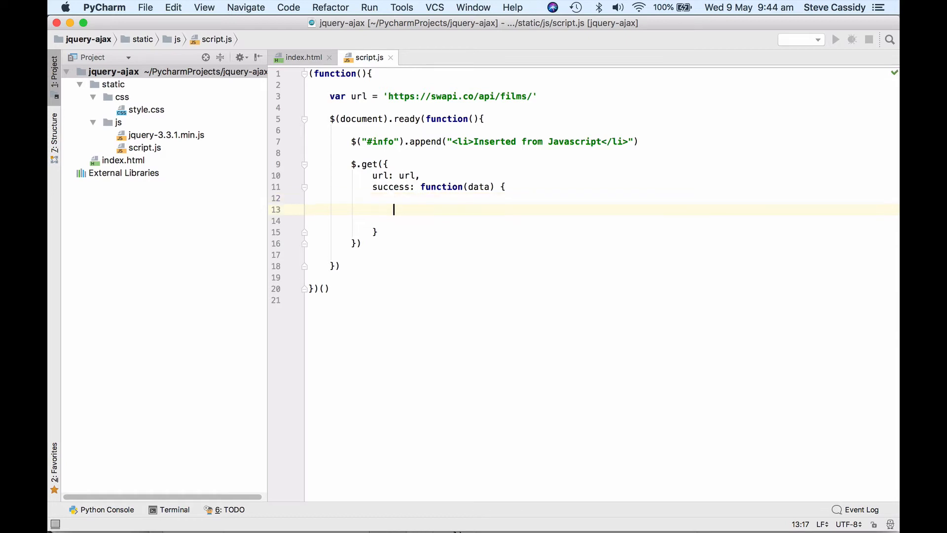
- Make the success callback log "finished" and then the returned data to the console
{"action": "type", "text": "console."}
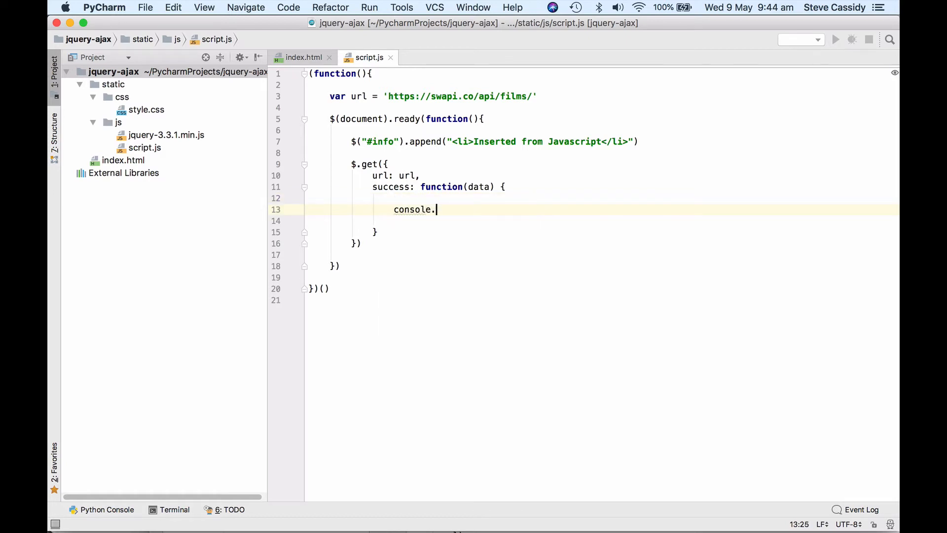
{"action": "type", "text": "log(data);"}
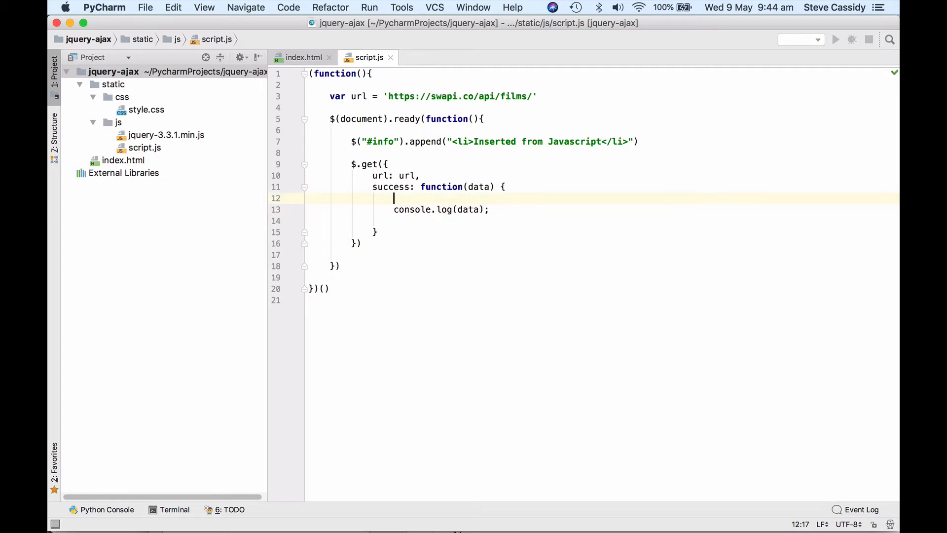
{"action": "type", "text": "console"}
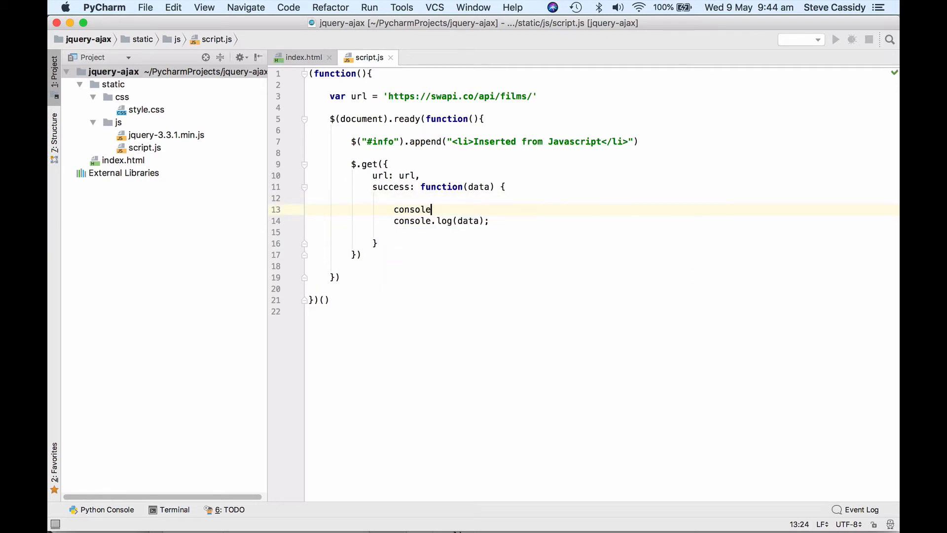
{"action": "type", "text": ".log(\"fini\")"}
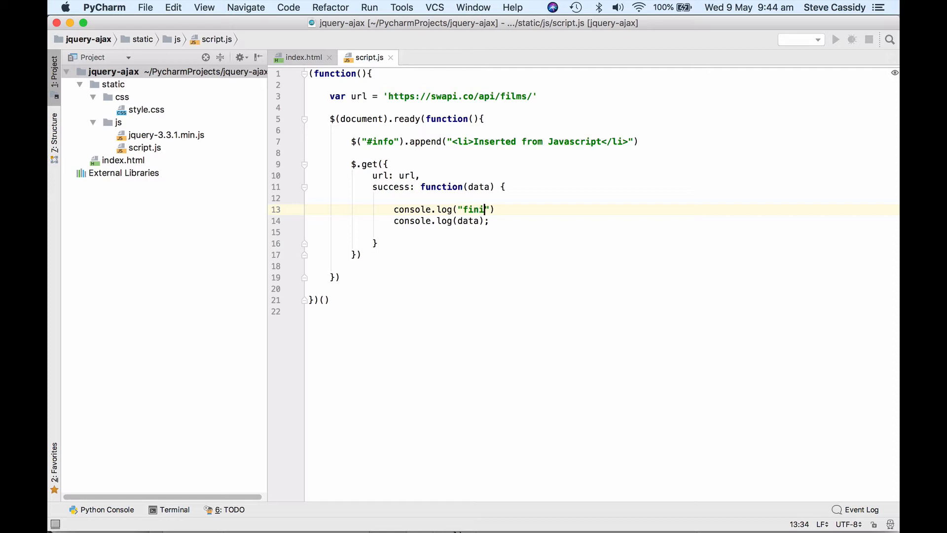
{"action": "type", "text": "shed"}
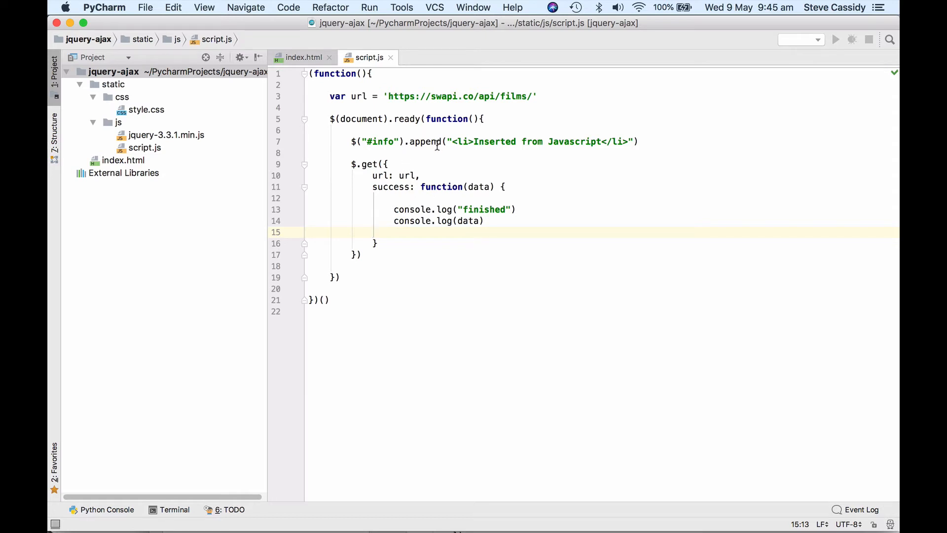
{"action": "mouse_move", "coordinate": [392, 142]}
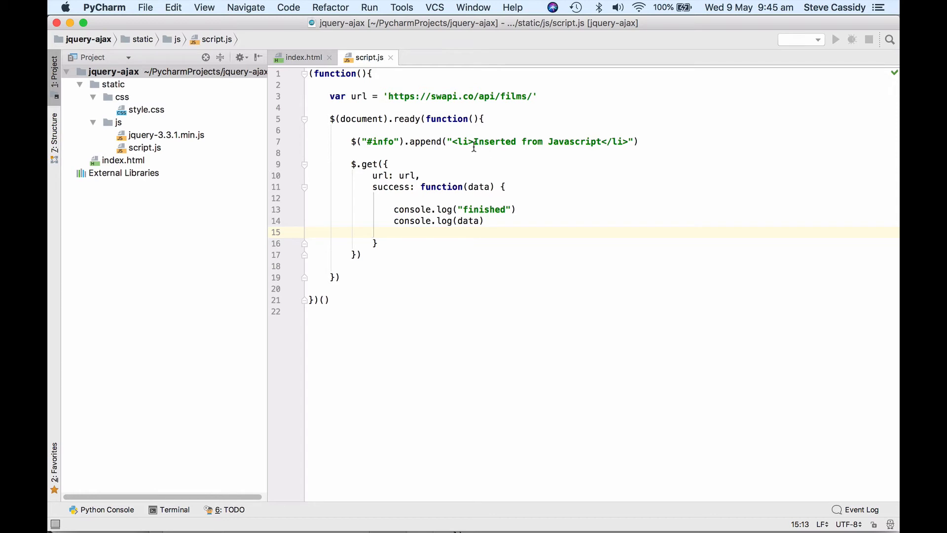
{"action": "mouse_move", "coordinate": [361, 166]}
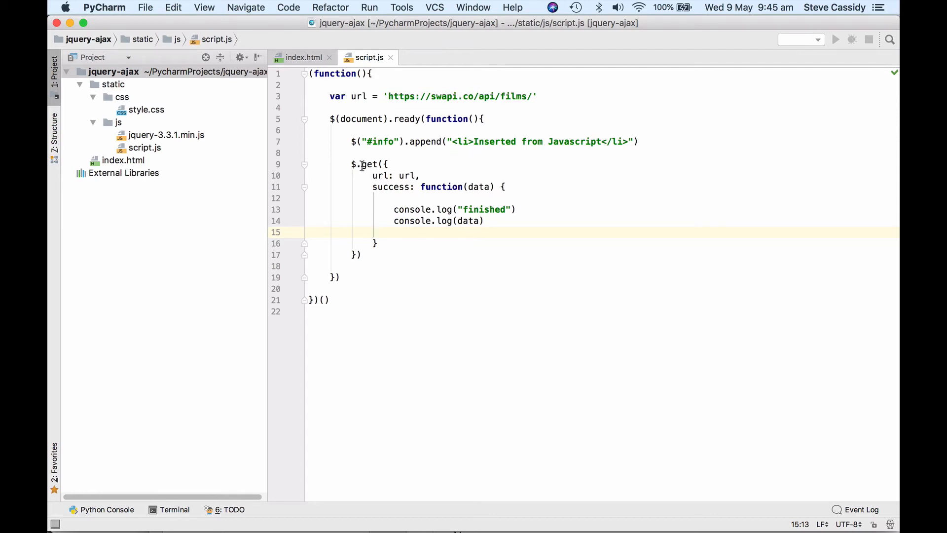
{"action": "mouse_move", "coordinate": [423, 181]}
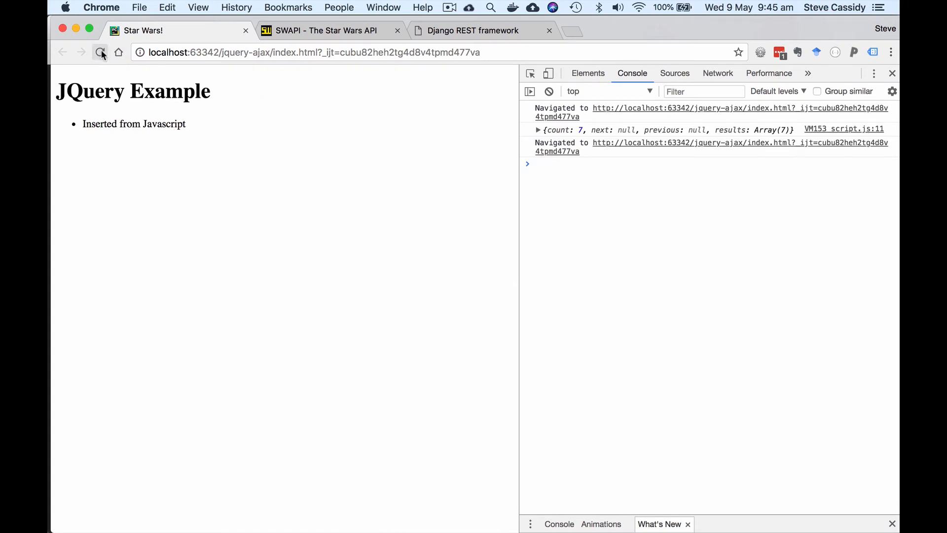
- Reload the page and expand the logged object's results Array(7) in the console
{"action": "left_click", "coordinate": [101, 52]}
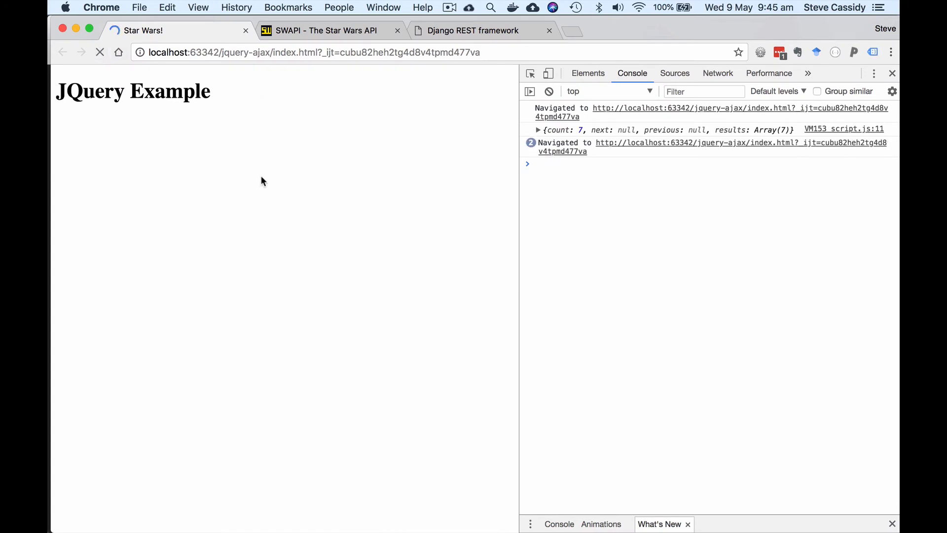
{"action": "left_click", "coordinate": [100, 52]}
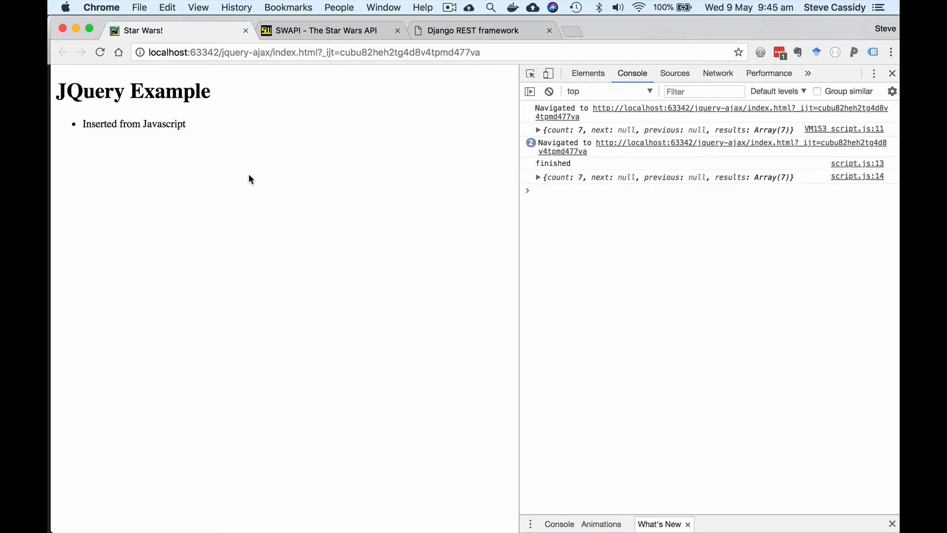
{"action": "mouse_move", "coordinate": [542, 239]}
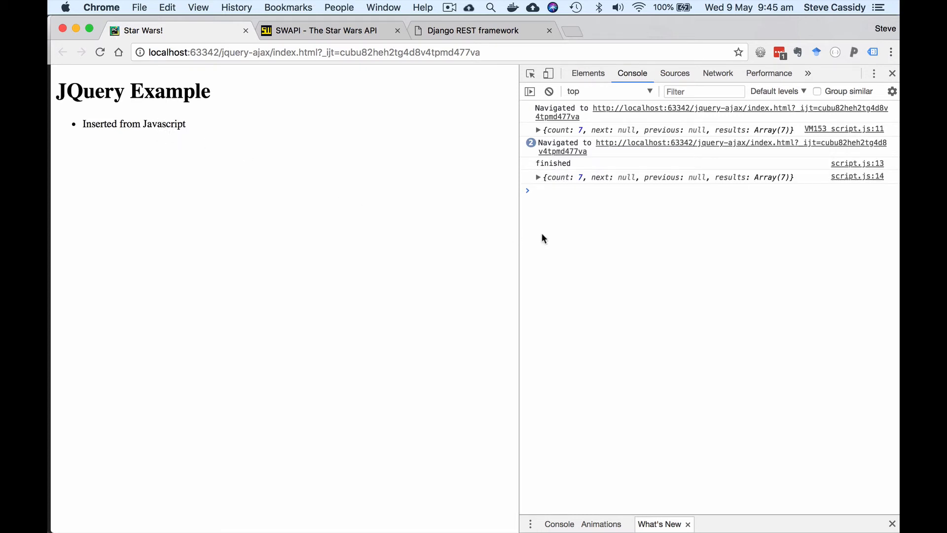
{"action": "mouse_move", "coordinate": [564, 171]}
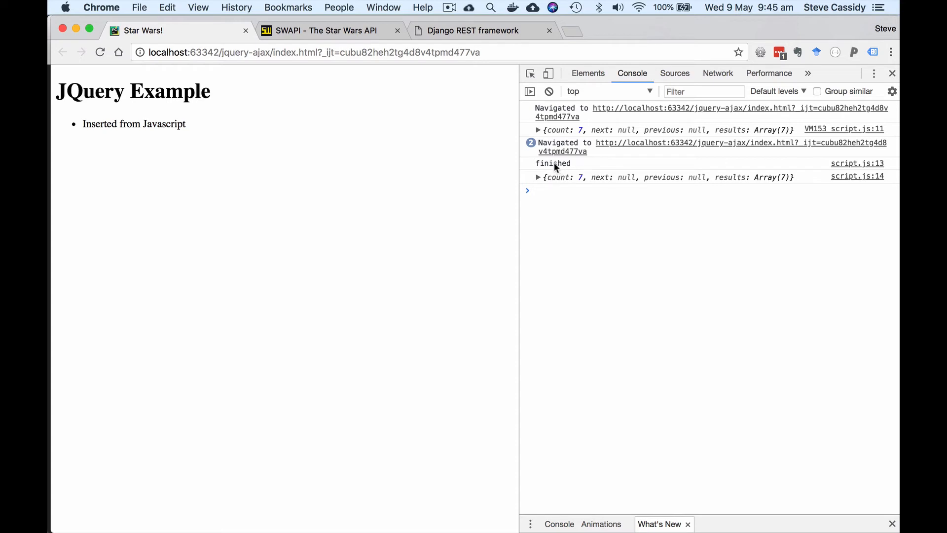
{"action": "left_click", "coordinate": [538, 176]}
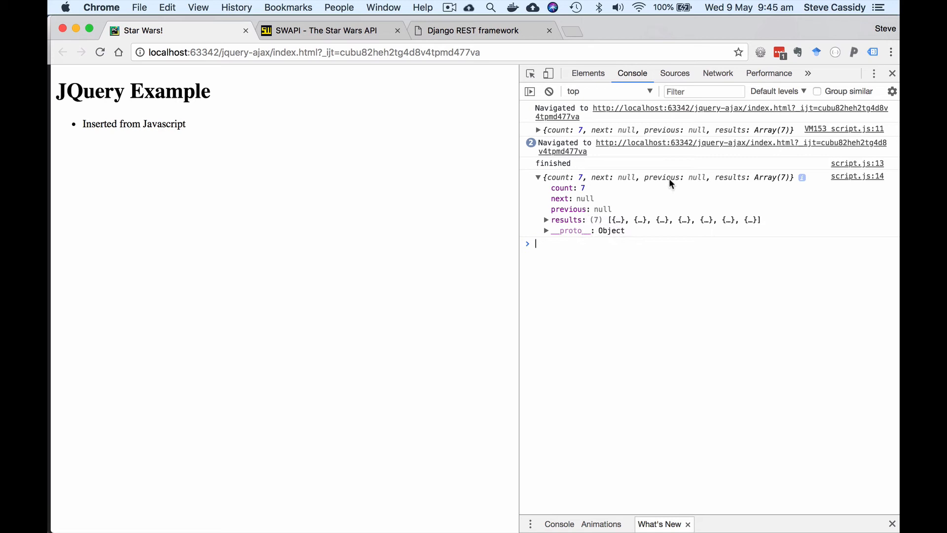
{"action": "left_click", "coordinate": [546, 219]}
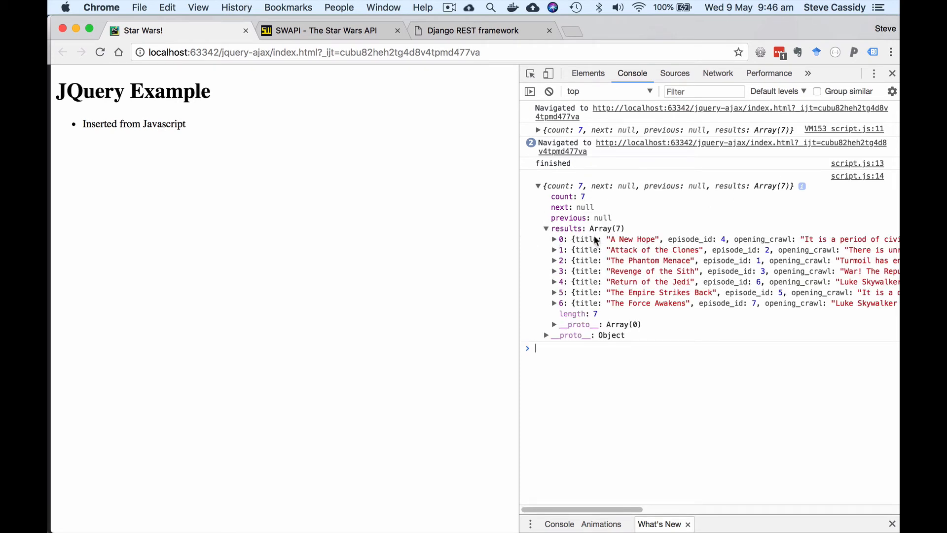
{"action": "mouse_move", "coordinate": [571, 235]}
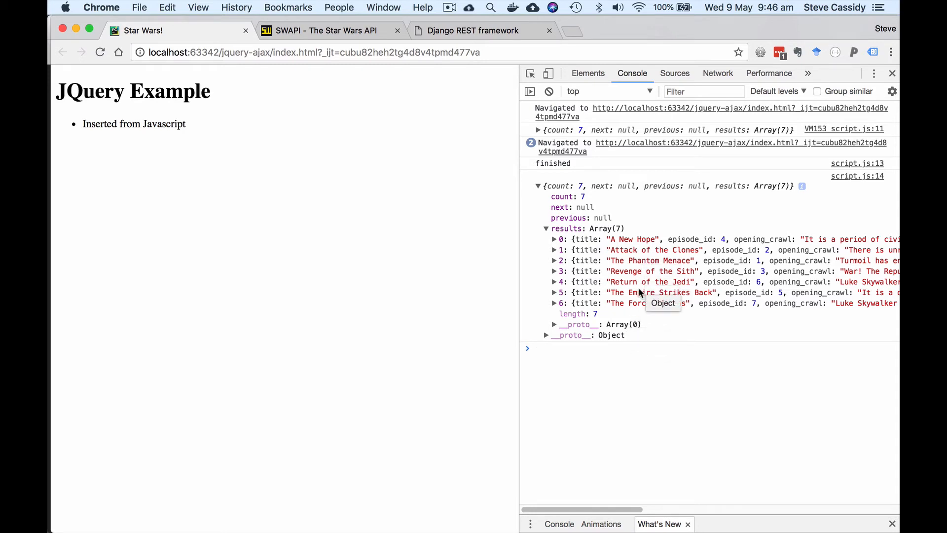
{"action": "left_click", "coordinate": [717, 73]}
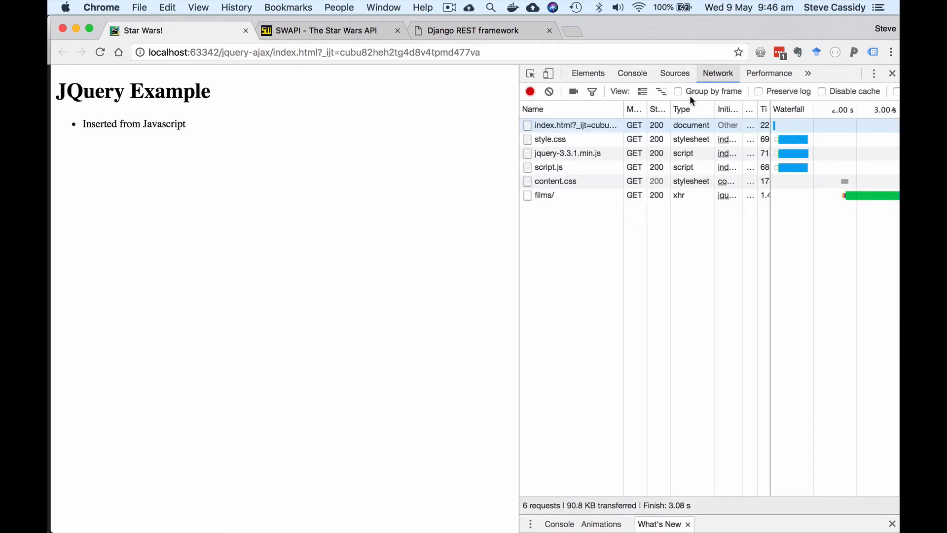
{"action": "mouse_move", "coordinate": [545, 194]}
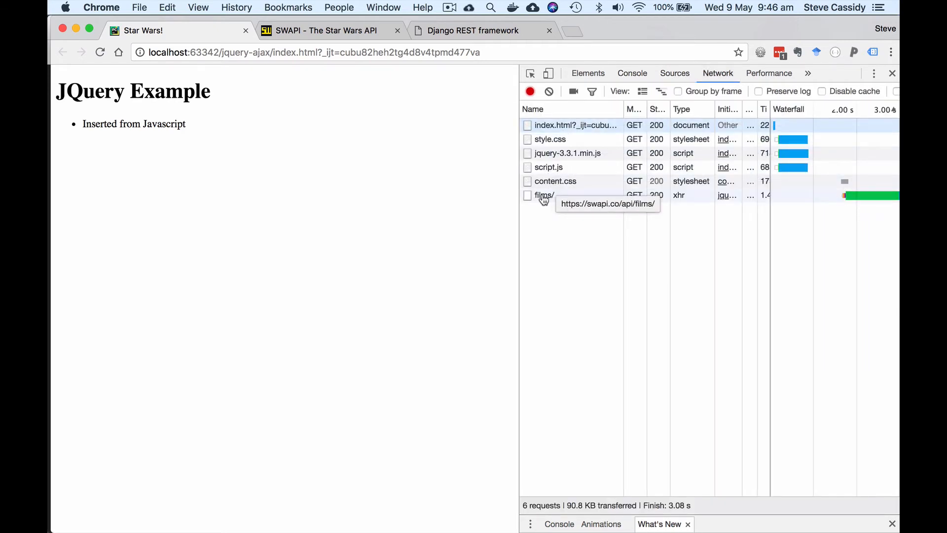
- View the Network requests including the films/ XHR call, then return to PyCharm
{"action": "left_click", "coordinate": [632, 73]}
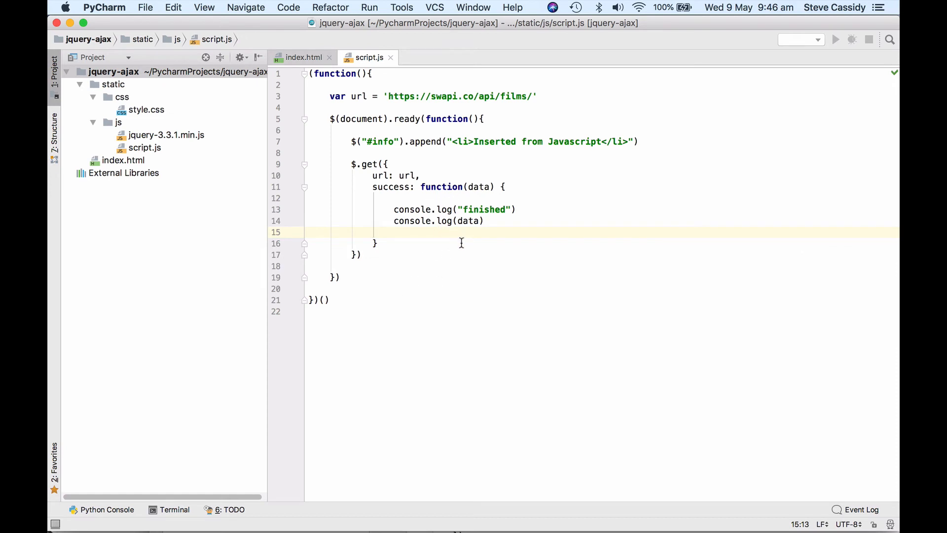
- Declare var films = data.results after the logging calls
{"action": "key", "text": "enter"}
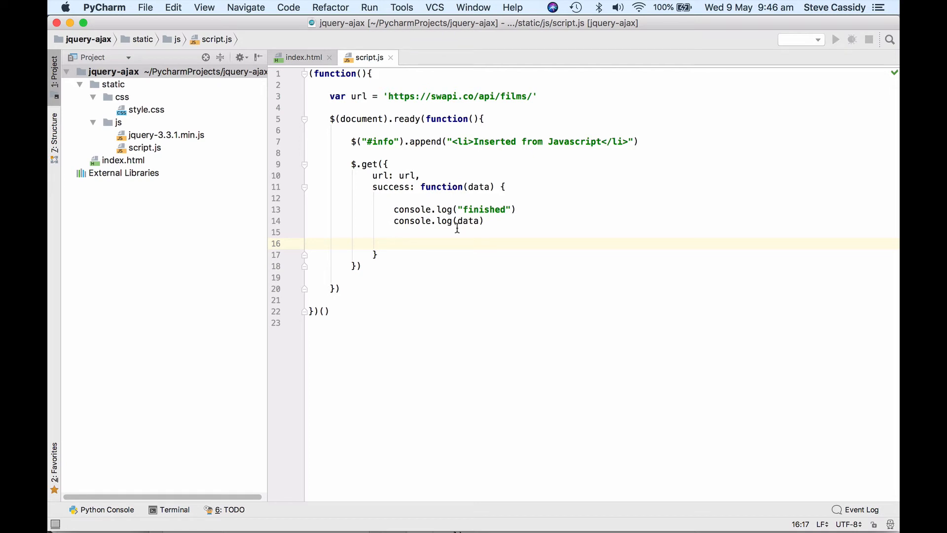
{"action": "type", "text": "var"}
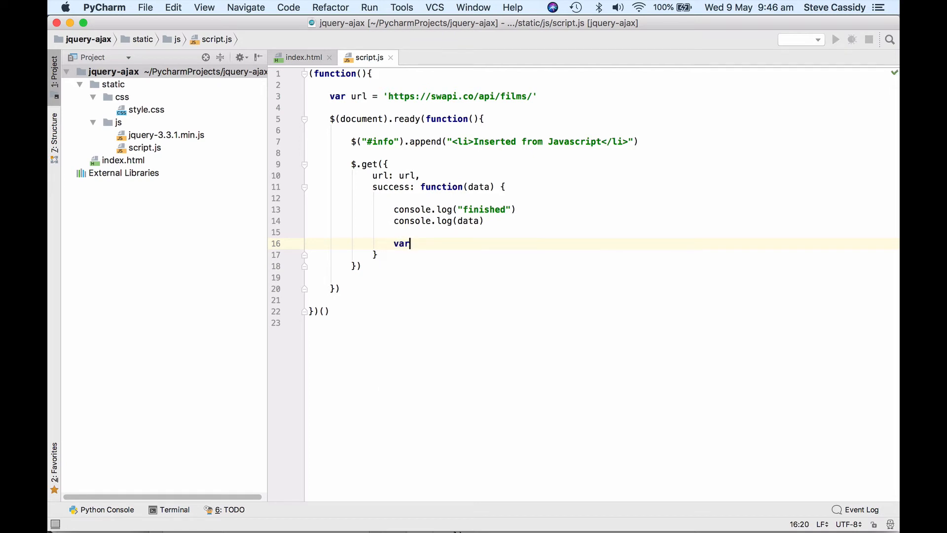
{"action": "type", "text": "file"}
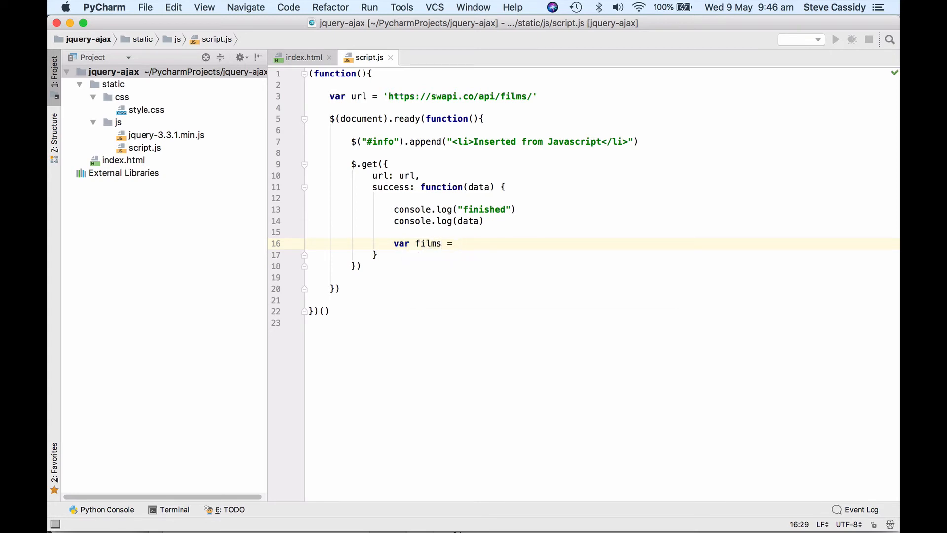
{"action": "type", "text": "data."}
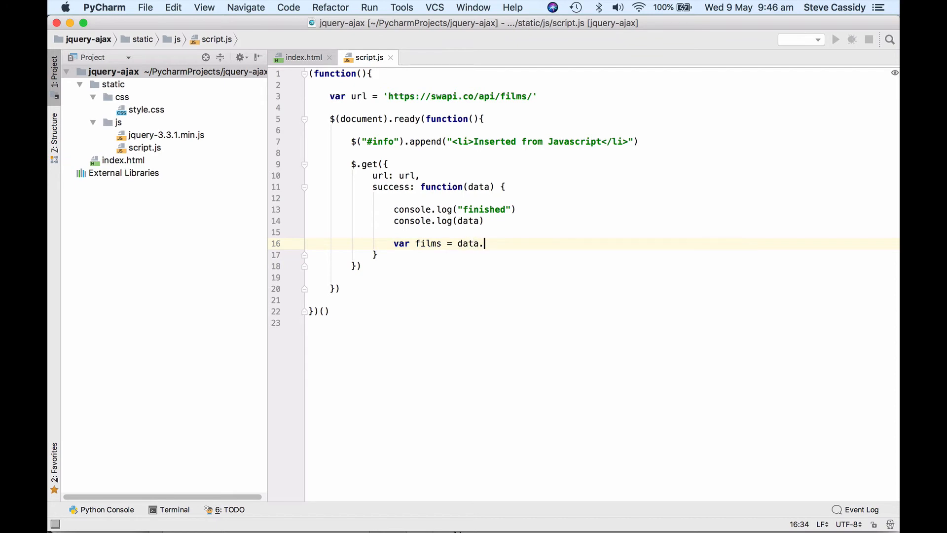
{"action": "type", "text": "results"}
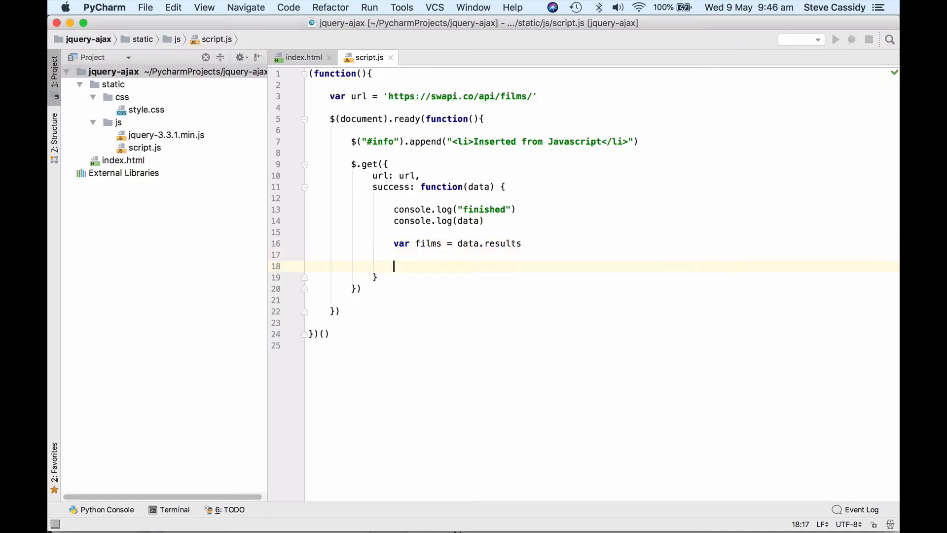
- Add a for loop over films.length with an empty body
{"action": "type", "text": "for"}
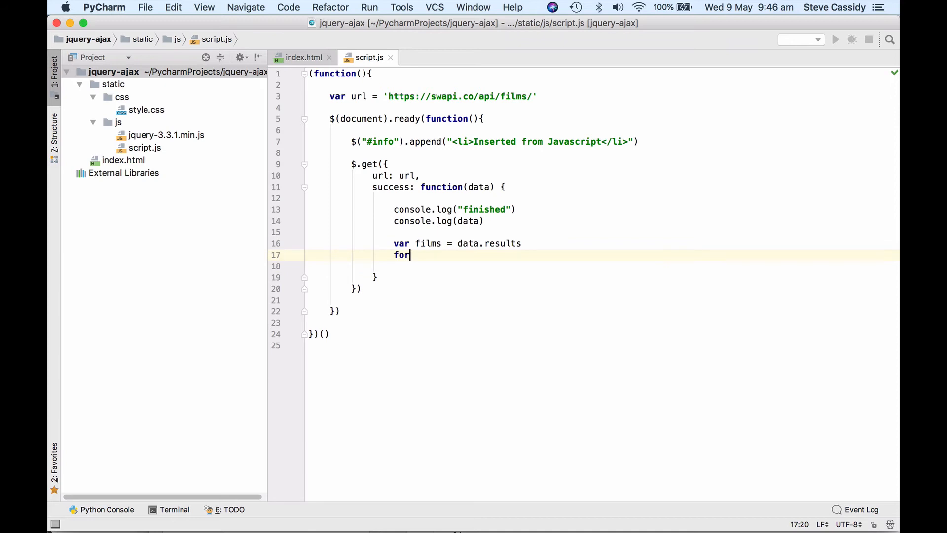
{"action": "type", "text": "(var i"}
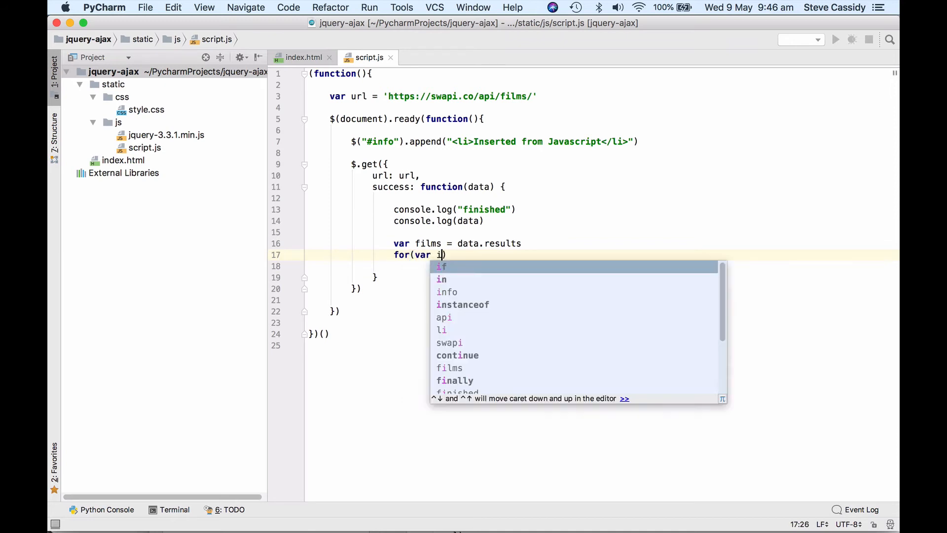
{"action": "type", "text": "=0; i"}
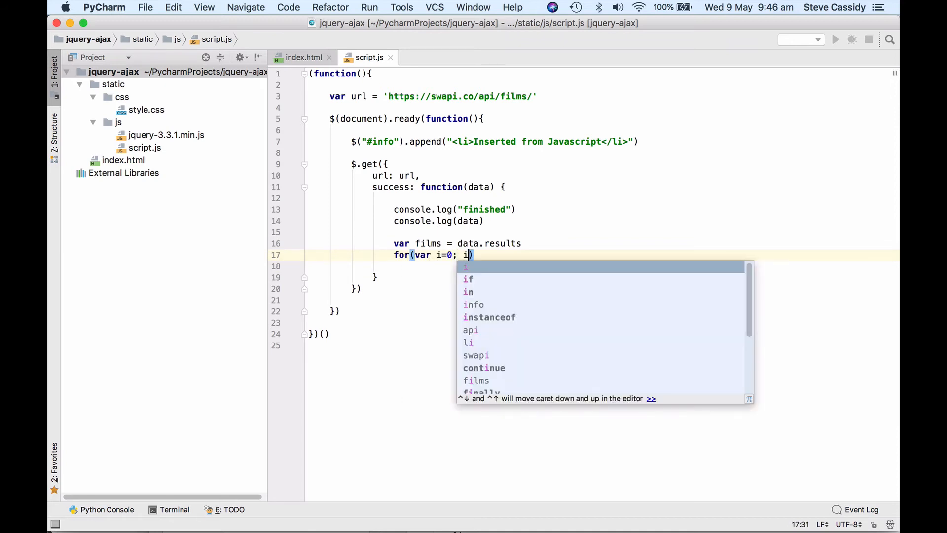
{"action": "type", "text": "<"}
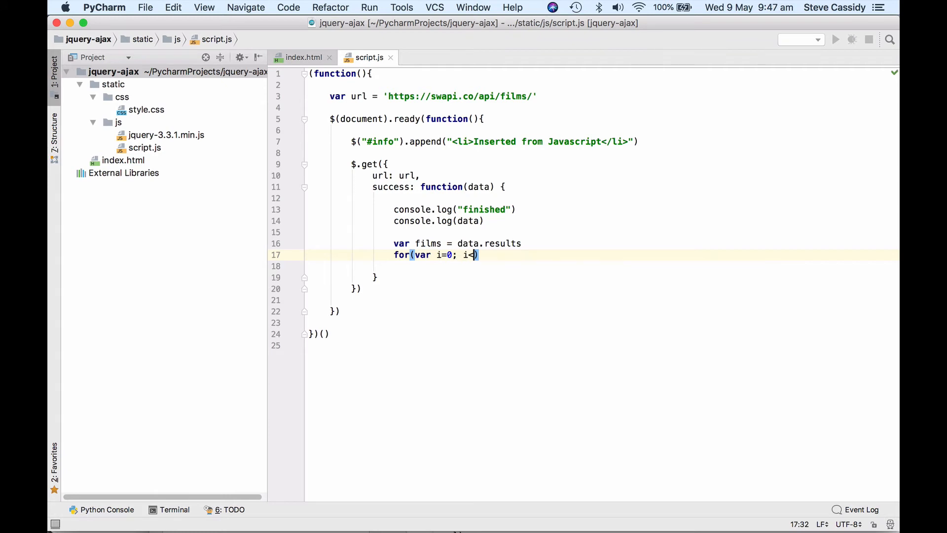
{"action": "type", "text": "film"}
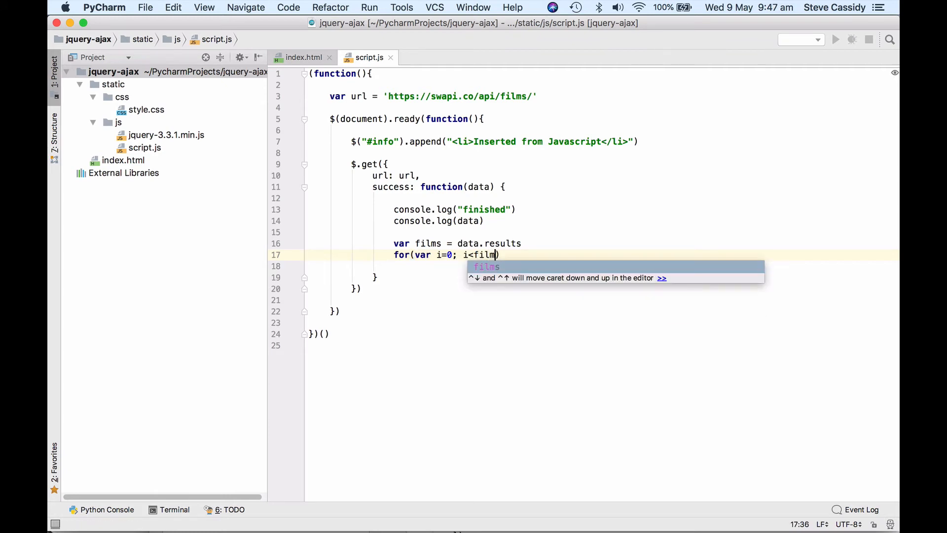
{"action": "type", "text": "s.length; i++"}
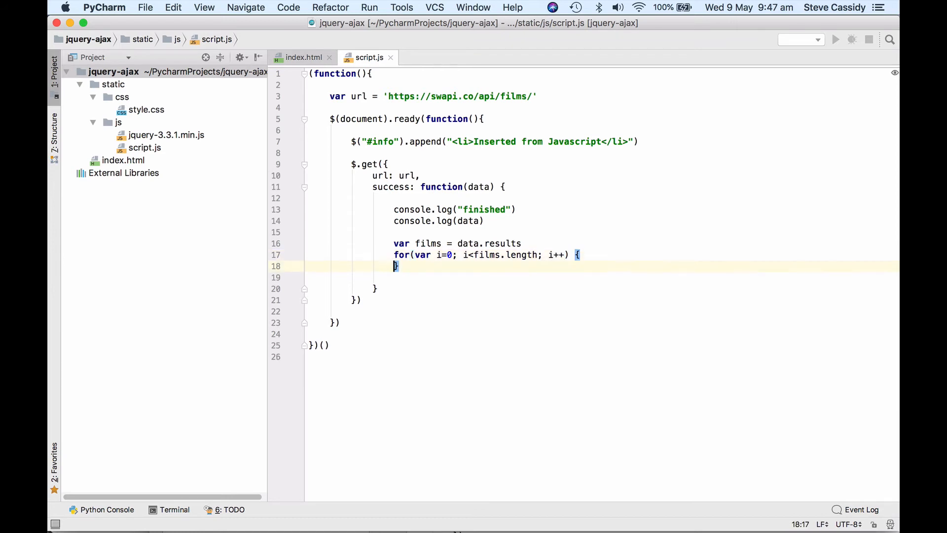
{"action": "key", "text": "enter"}
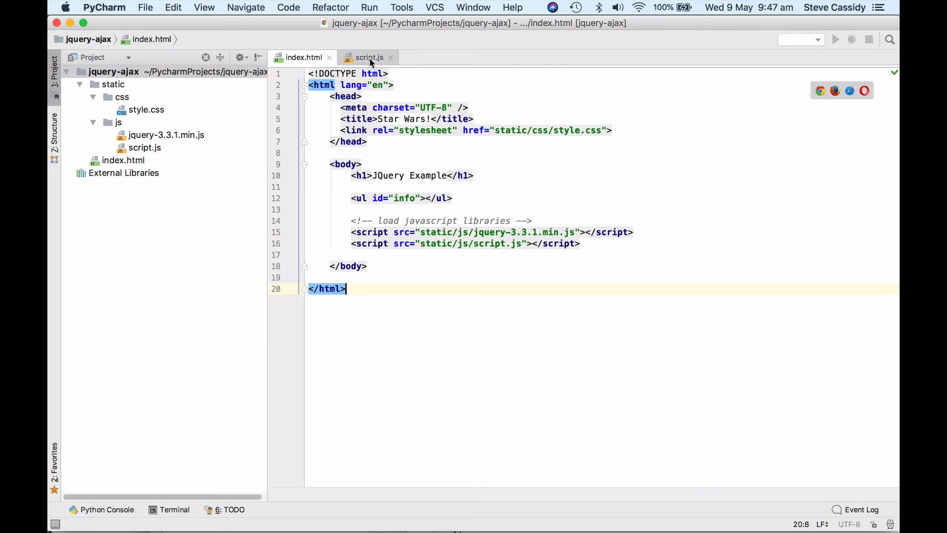
- Replace the placeholder li text in the loop's append with a concatenation ending in films.title
{"action": "left_click", "coordinate": [368, 57]}
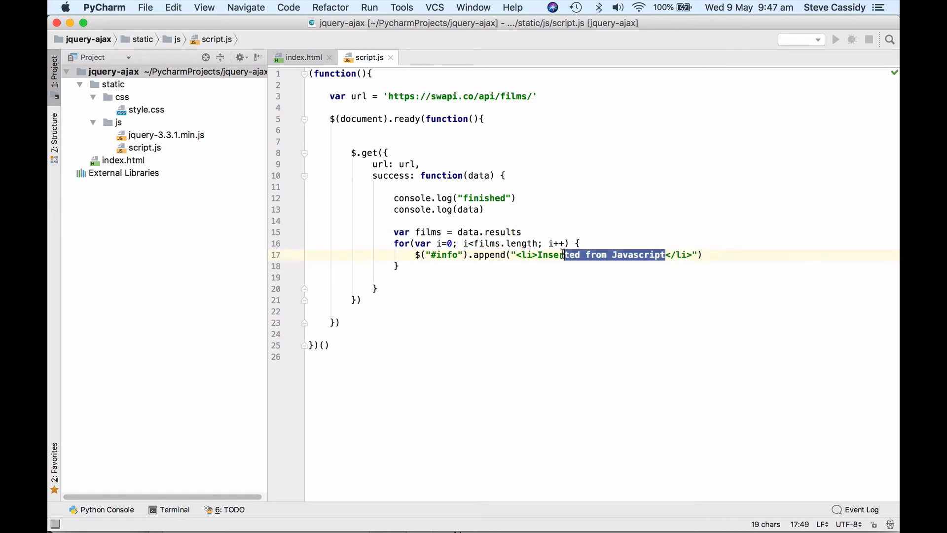
{"action": "key", "text": "Delete"}
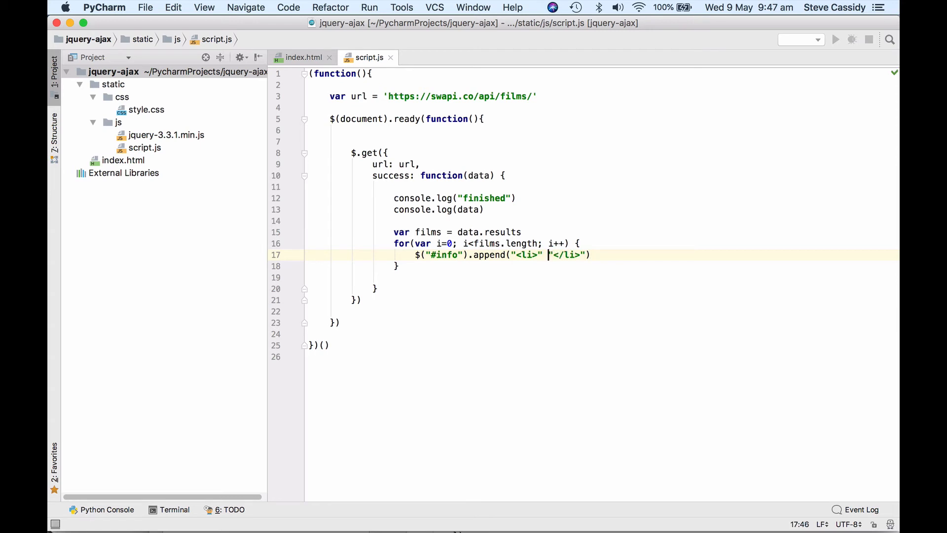
{"action": "type", "text": "+"}
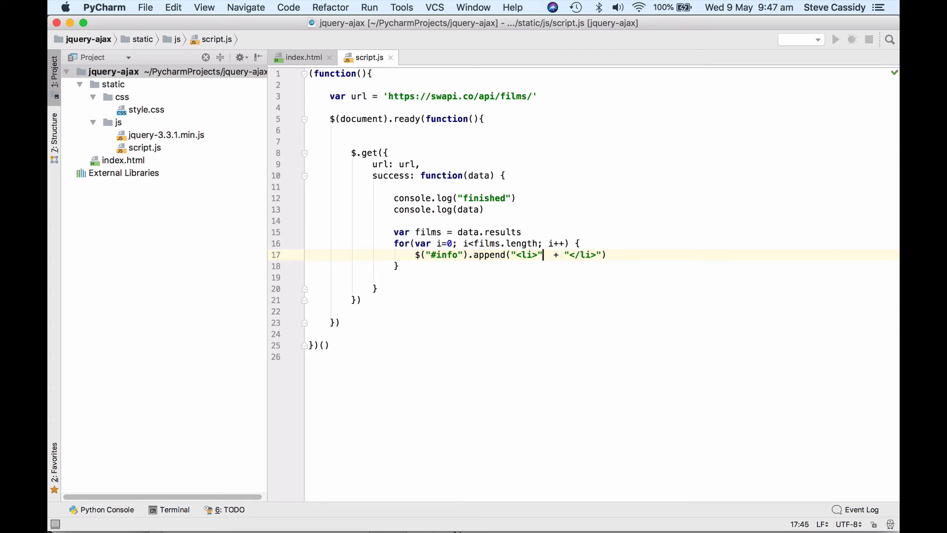
{"action": "type", "text": "+"}
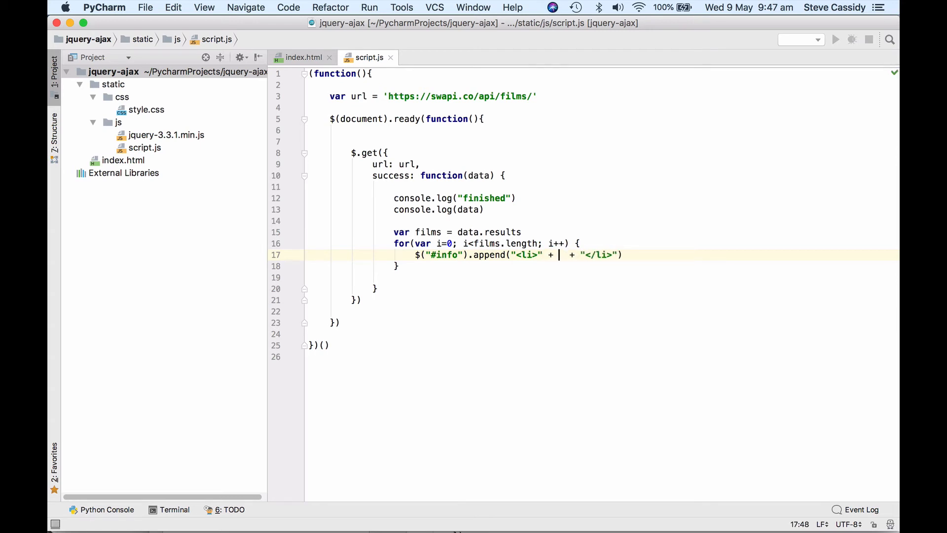
{"action": "type", "text": "film"}
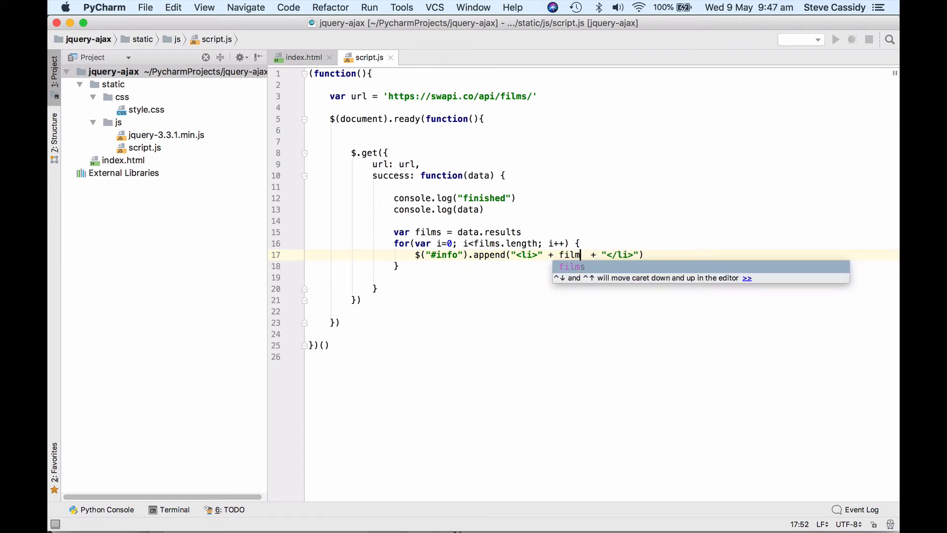
{"action": "type", "text": "s.title"}
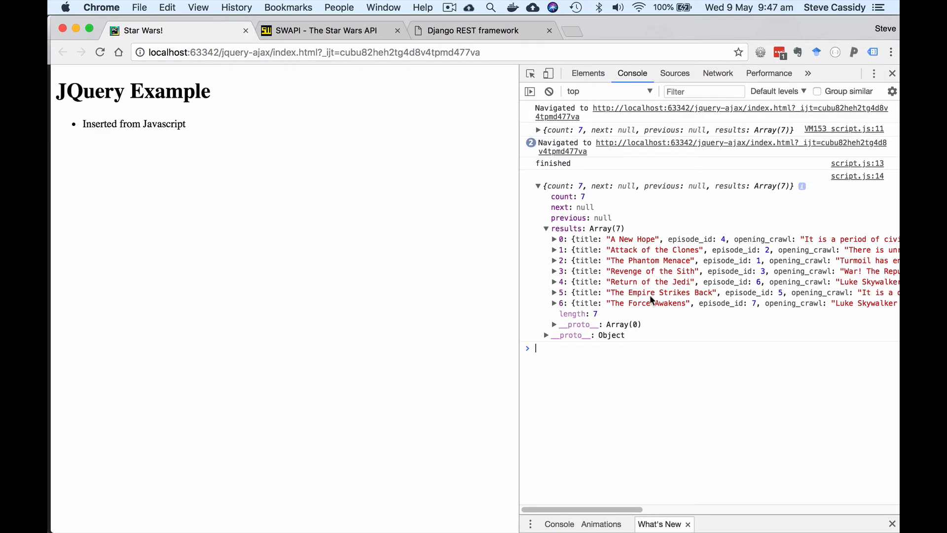
{"action": "mouse_move", "coordinate": [572, 235]}
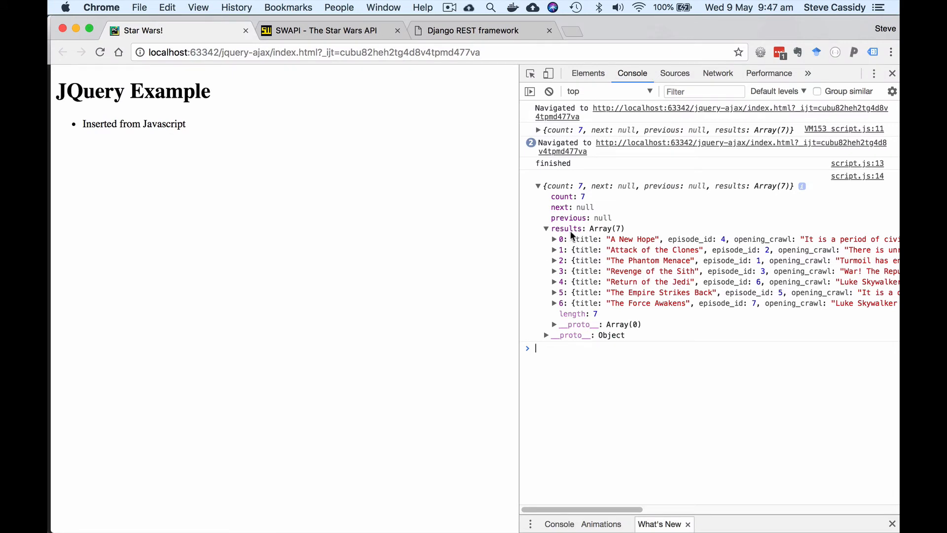
{"action": "mouse_move", "coordinate": [595, 253]}
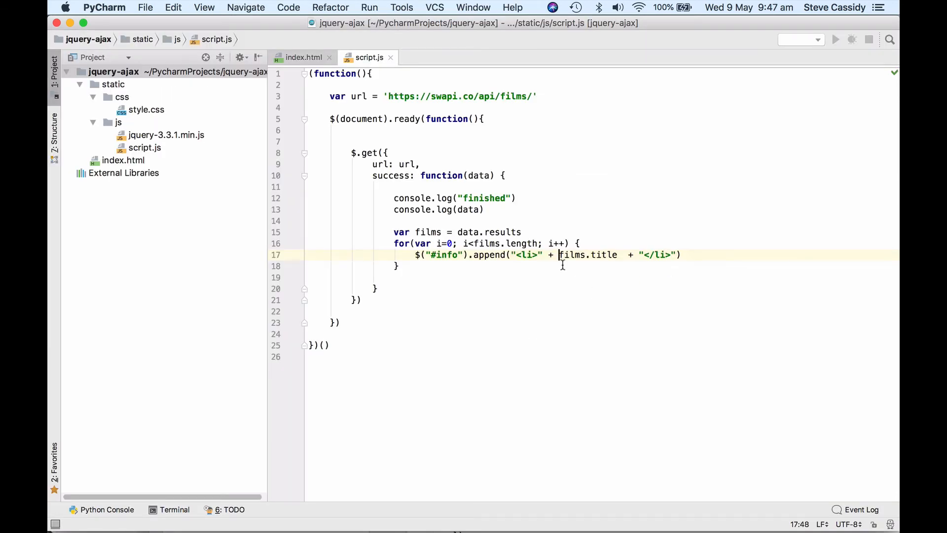
- Prefix the li with "Episode " plus films.episode_id and a space string
{"action": "type", "text": "E"}
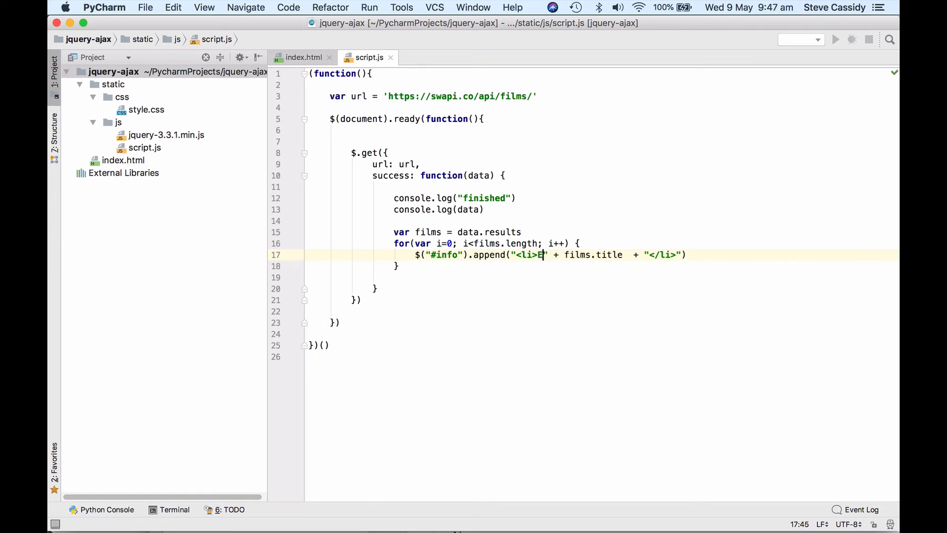
{"action": "type", "text": "pisode"}
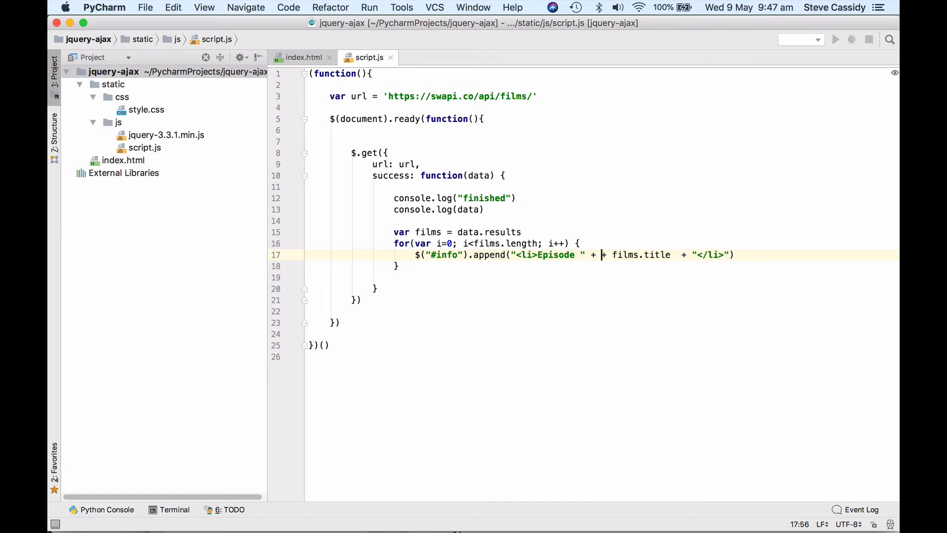
{"action": "type", "text": "films.ep"}
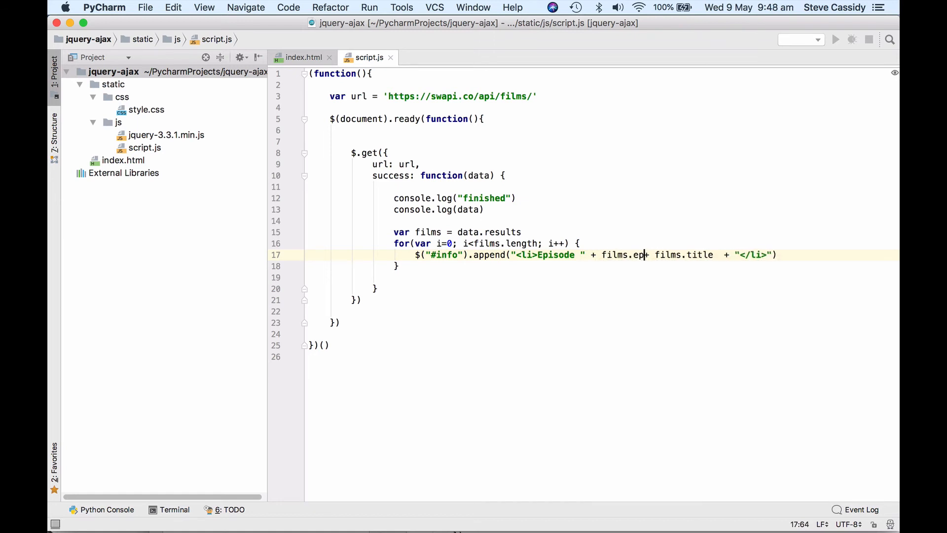
{"action": "type", "text": "isode_id"}
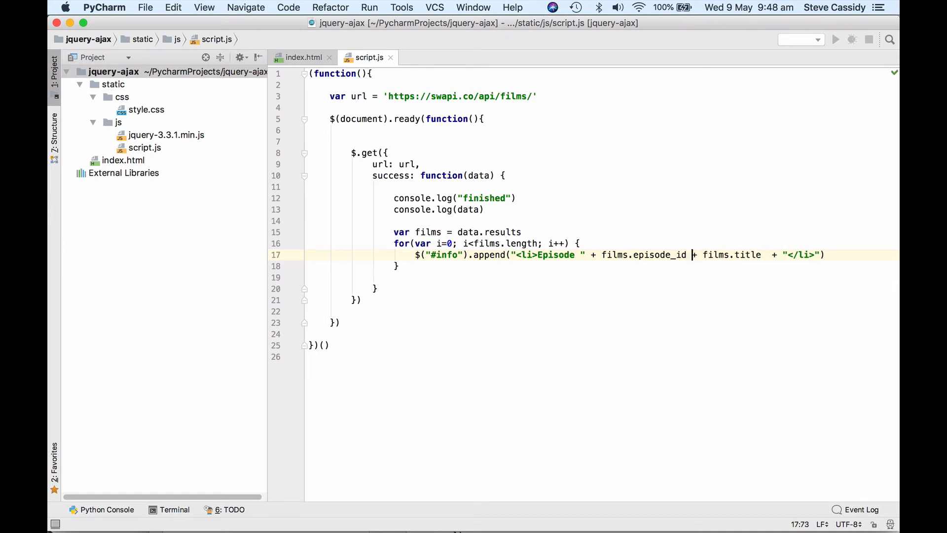
{"action": "type", "text": "\""}
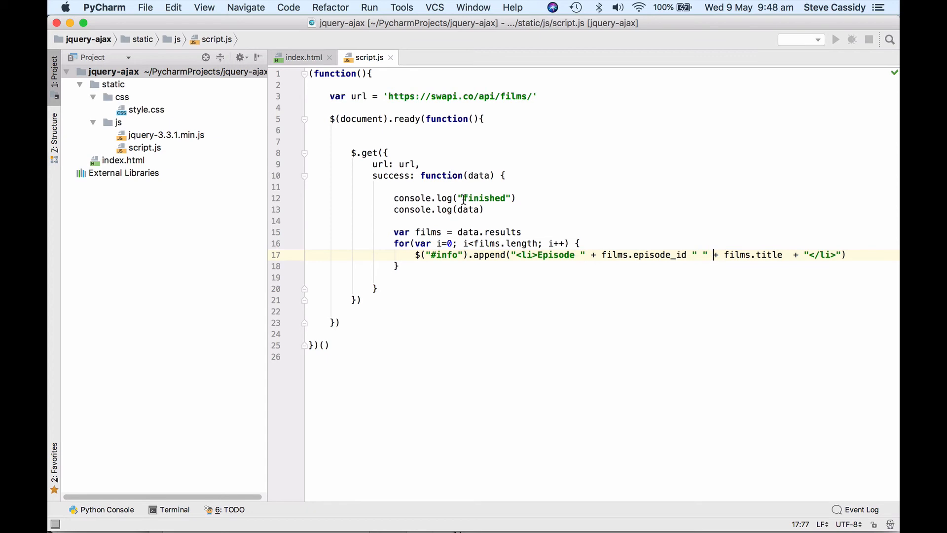
{"action": "mouse_move", "coordinate": [488, 213]}
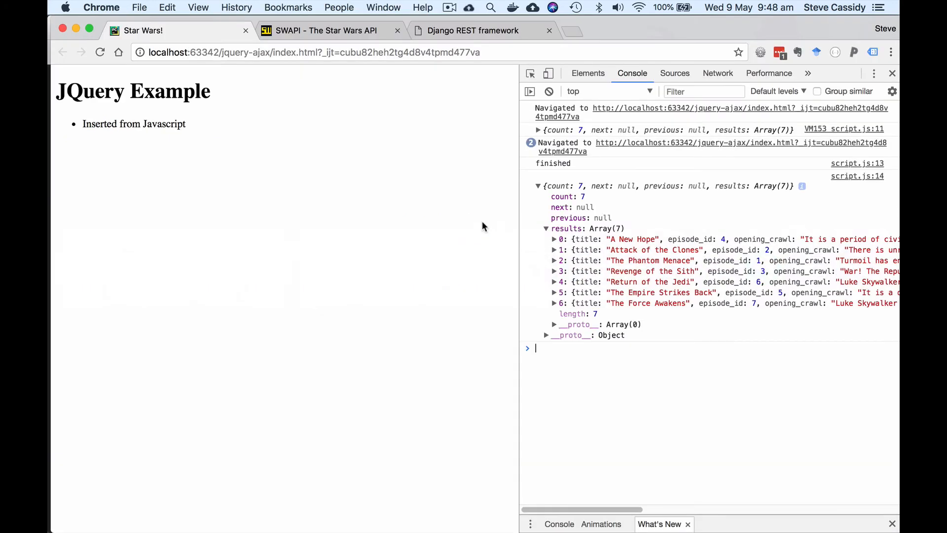
- Clear the console and reload, revealing the 'missing ) after argument list' error at script.js line 17
{"action": "left_click", "coordinate": [548, 90]}
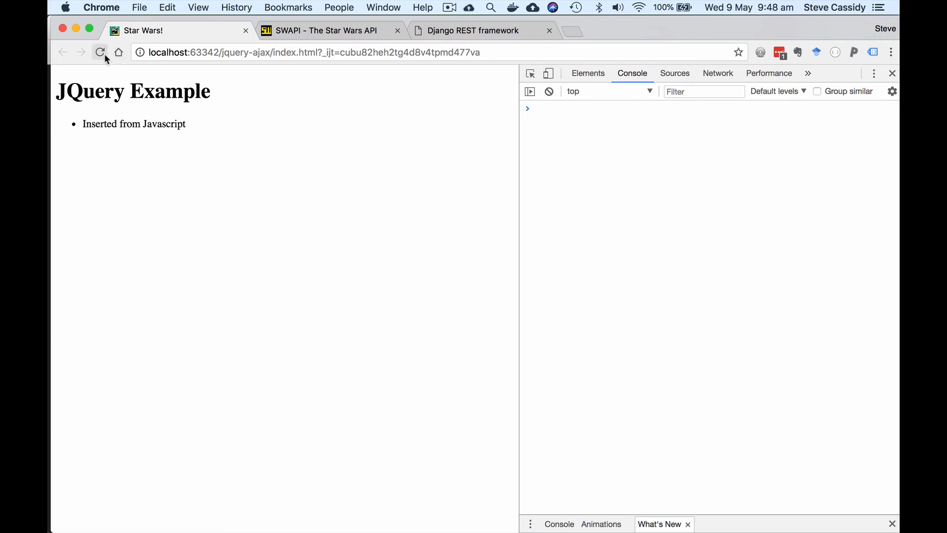
{"action": "left_click", "coordinate": [100, 52]}
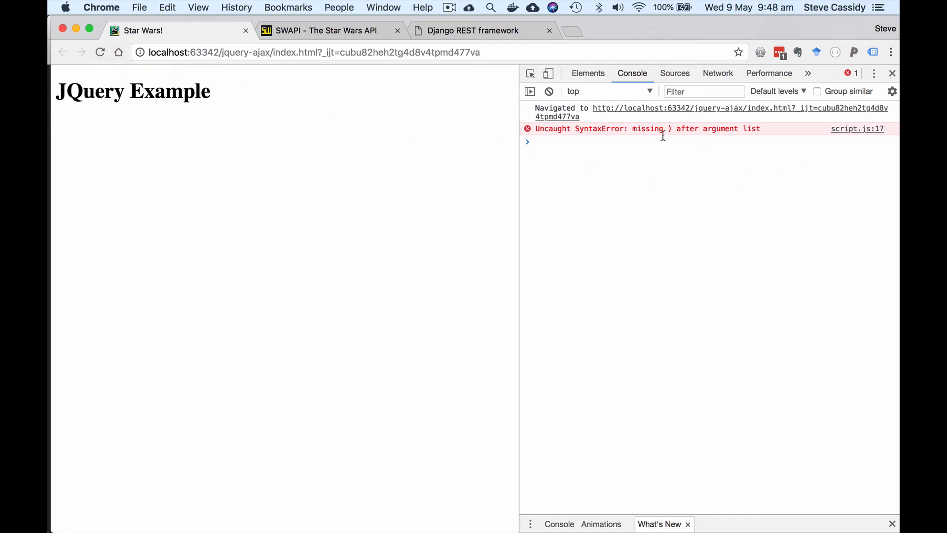
{"action": "mouse_move", "coordinate": [672, 135]}
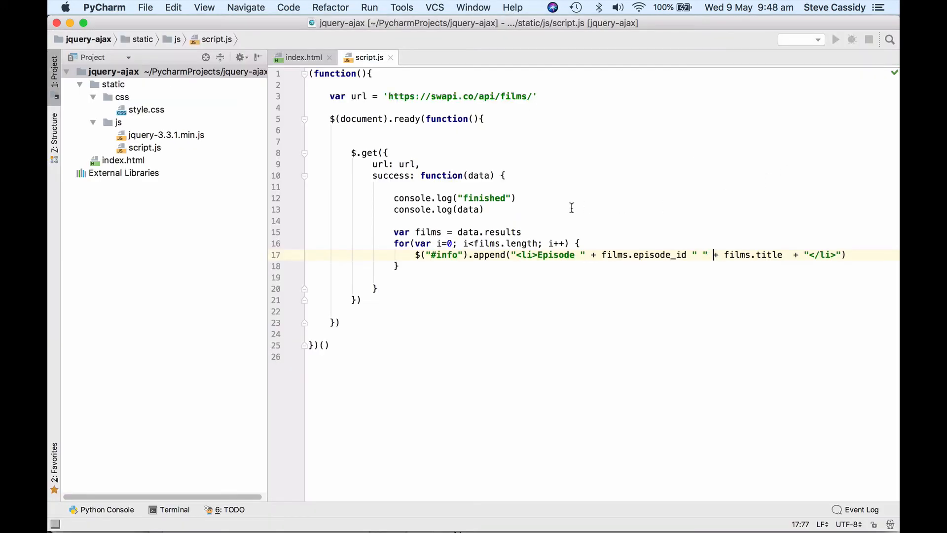
{"action": "mouse_move", "coordinate": [708, 275]}
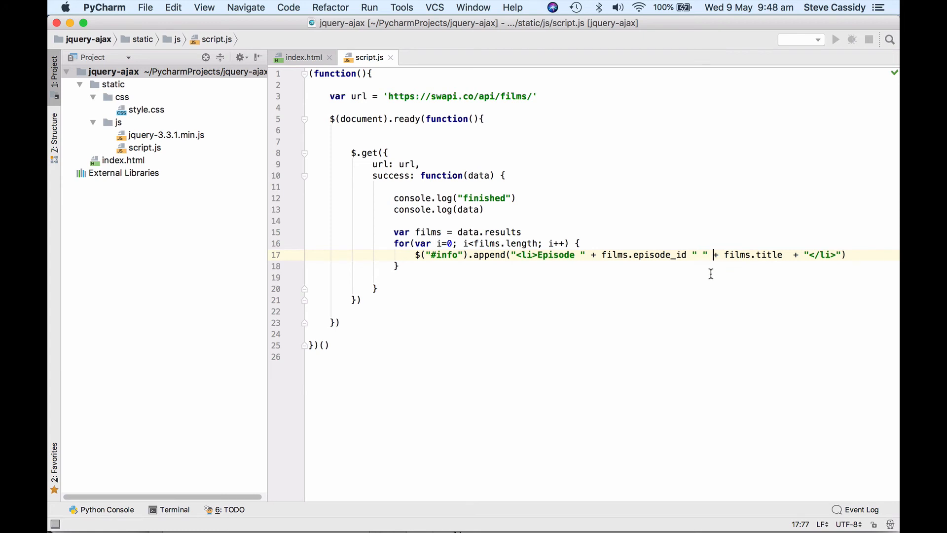
{"action": "mouse_move", "coordinate": [785, 282]}
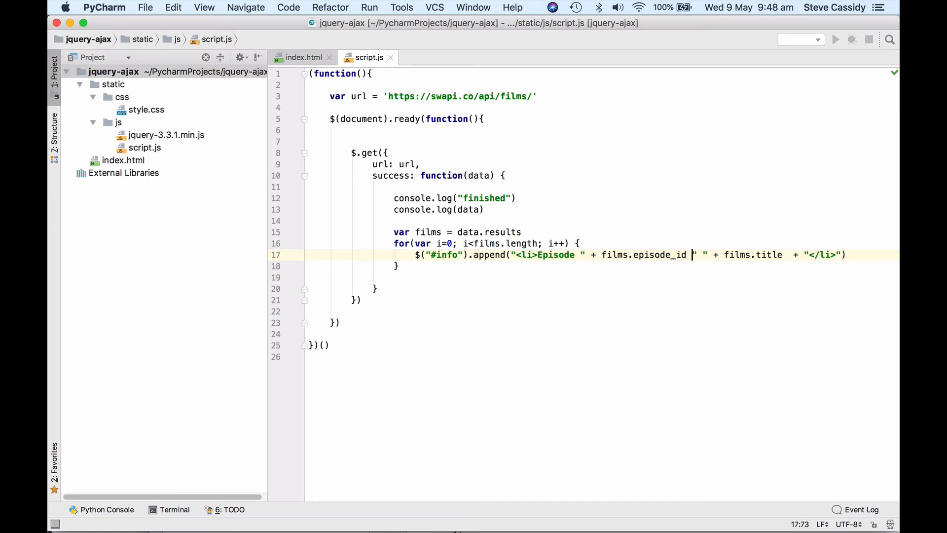
- Add the missing + between films.episode_id and the " " string on line 17
{"action": "type", "text": "+"}
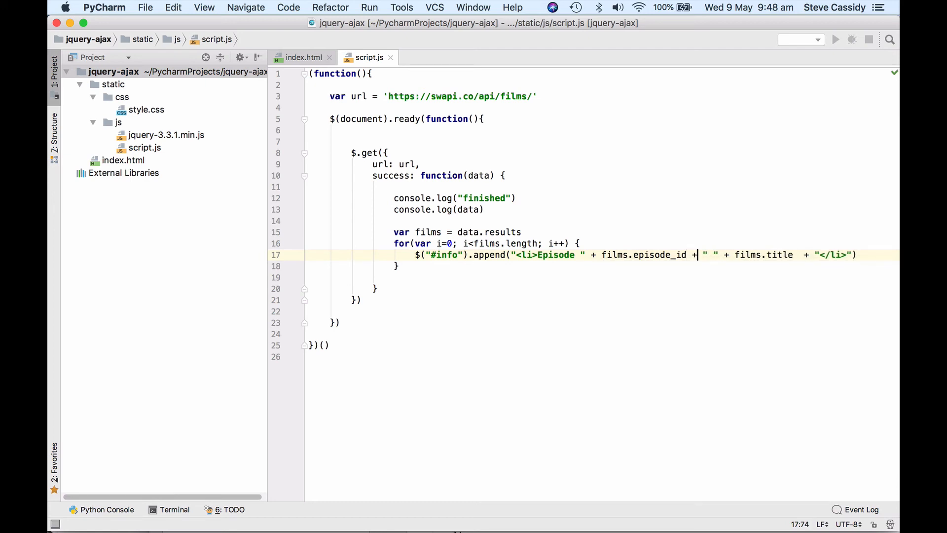
{"action": "mouse_move", "coordinate": [613, 294]}
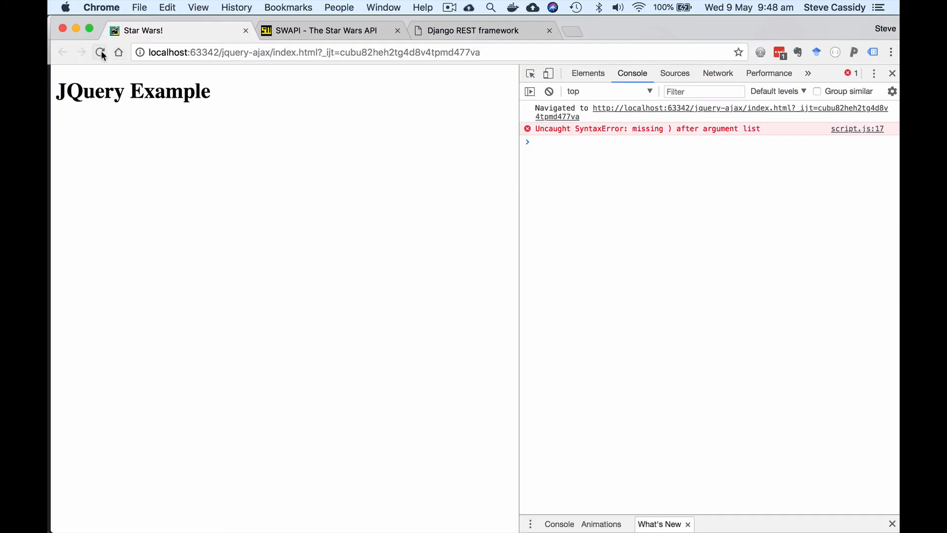
- Reload to get seven 'Episode undefined undefined' items and expand the logged results array of films
{"action": "left_click", "coordinate": [101, 52]}
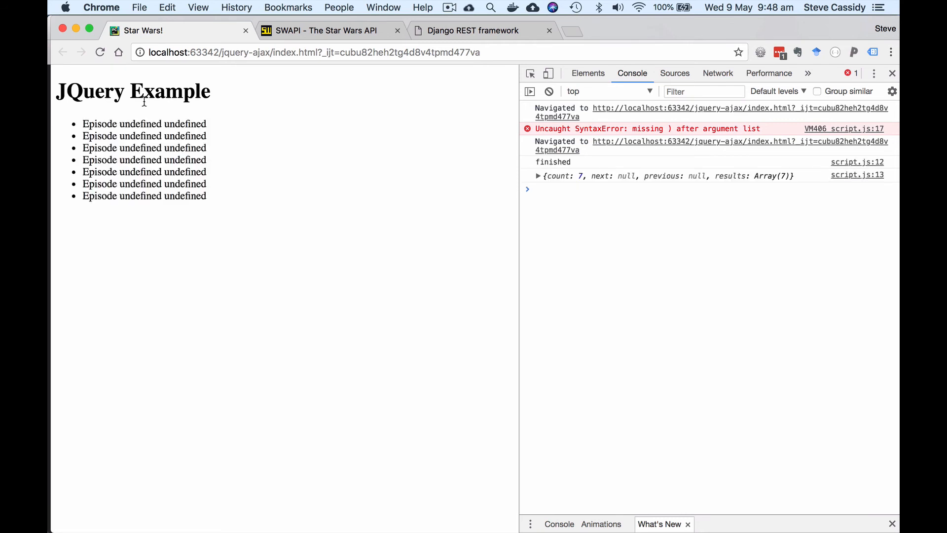
{"action": "mouse_move", "coordinate": [546, 219]}
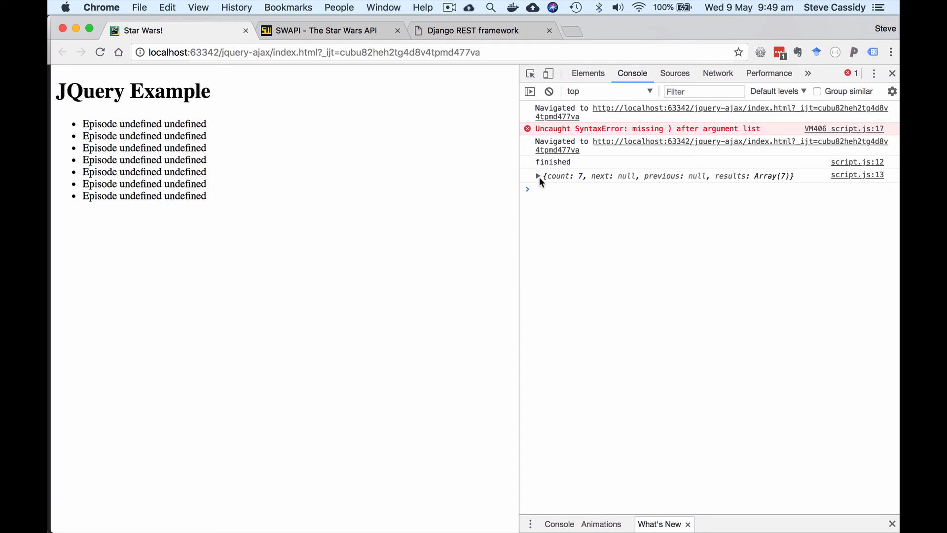
{"action": "mouse_move", "coordinate": [567, 184]}
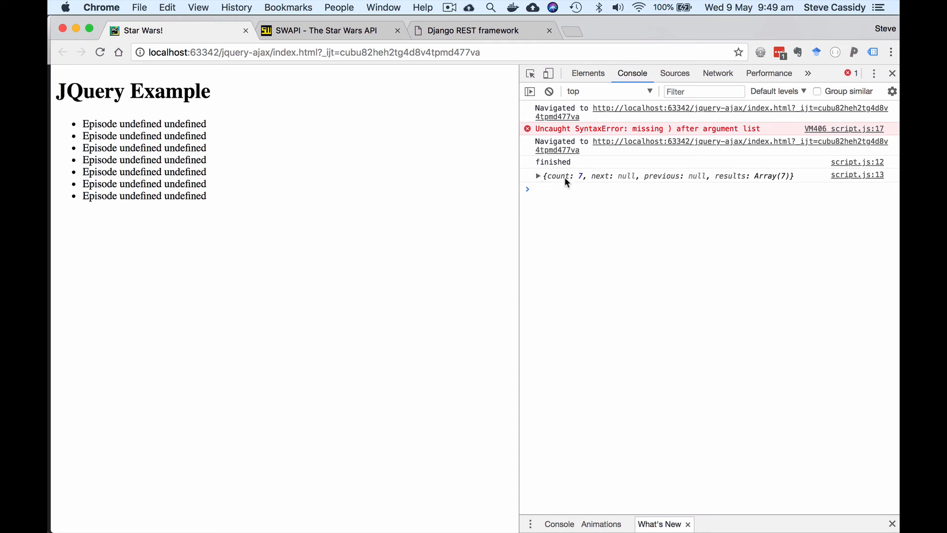
{"action": "left_click", "coordinate": [537, 176]}
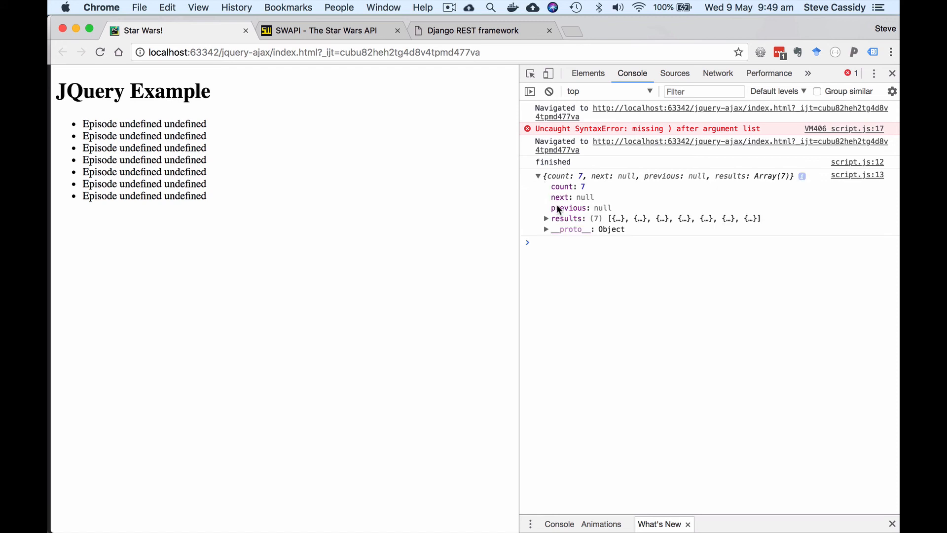
{"action": "left_click", "coordinate": [545, 219]}
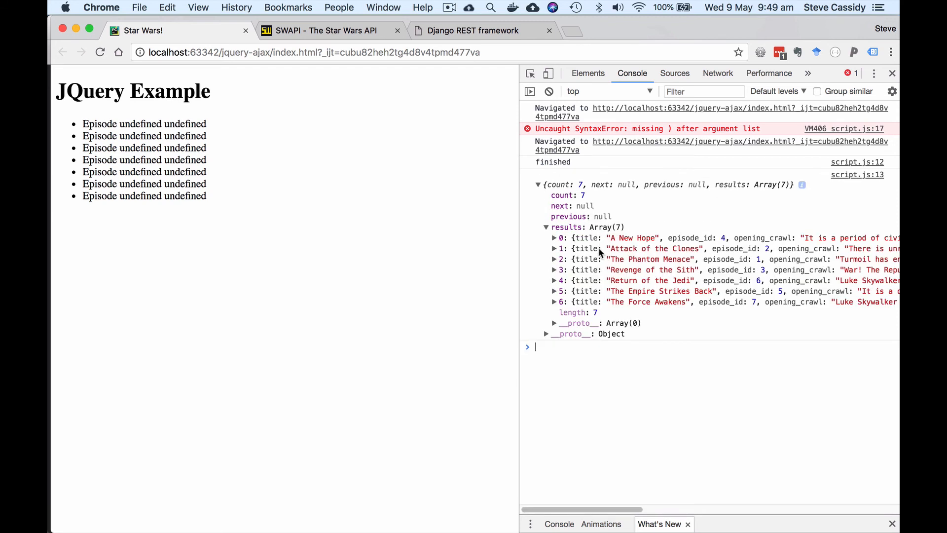
{"action": "mouse_move", "coordinate": [569, 238]}
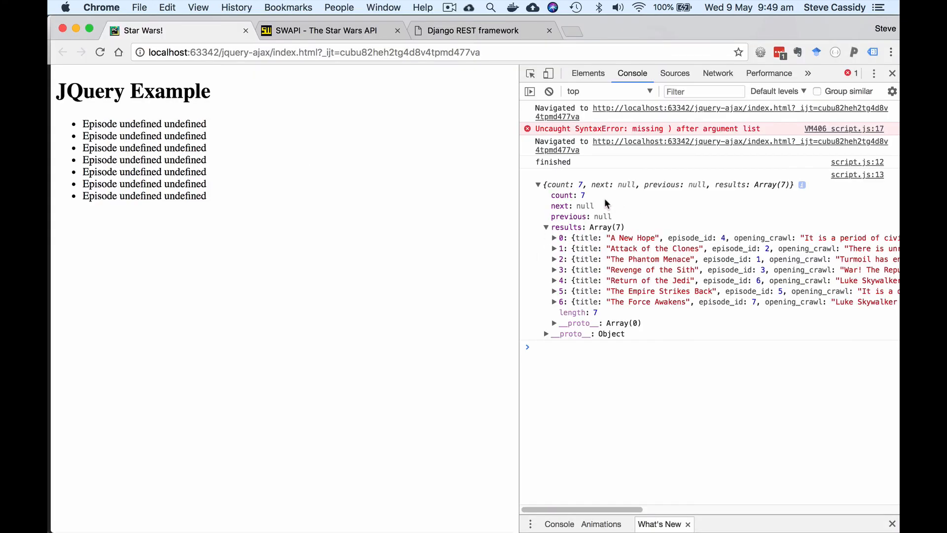
{"action": "mouse_move", "coordinate": [597, 234]}
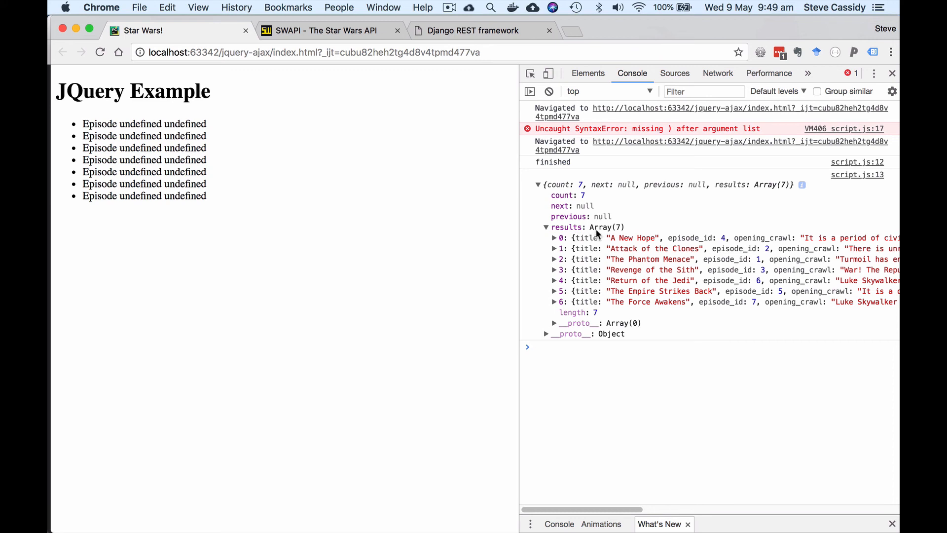
{"action": "left_click", "coordinate": [586, 346]}
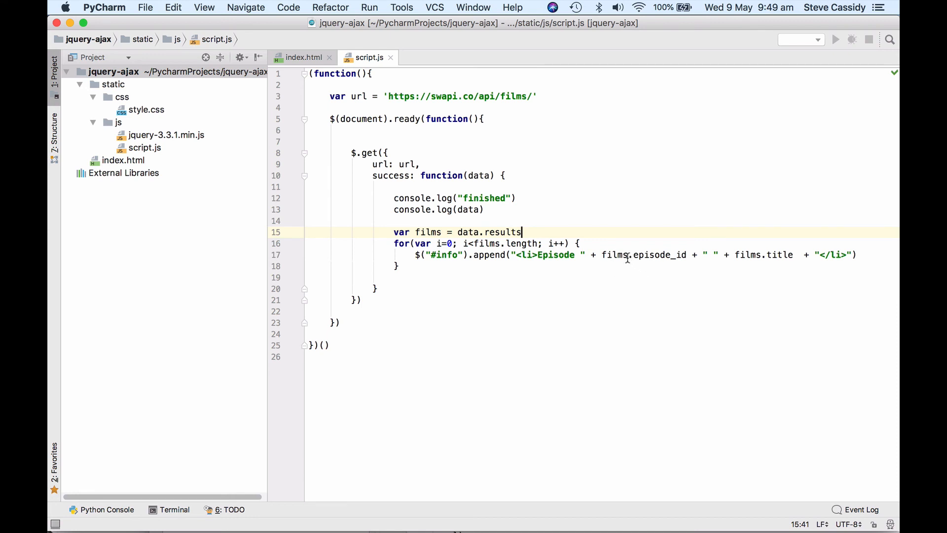
{"action": "mouse_move", "coordinate": [553, 262]}
{"action": "type", "text": "["}
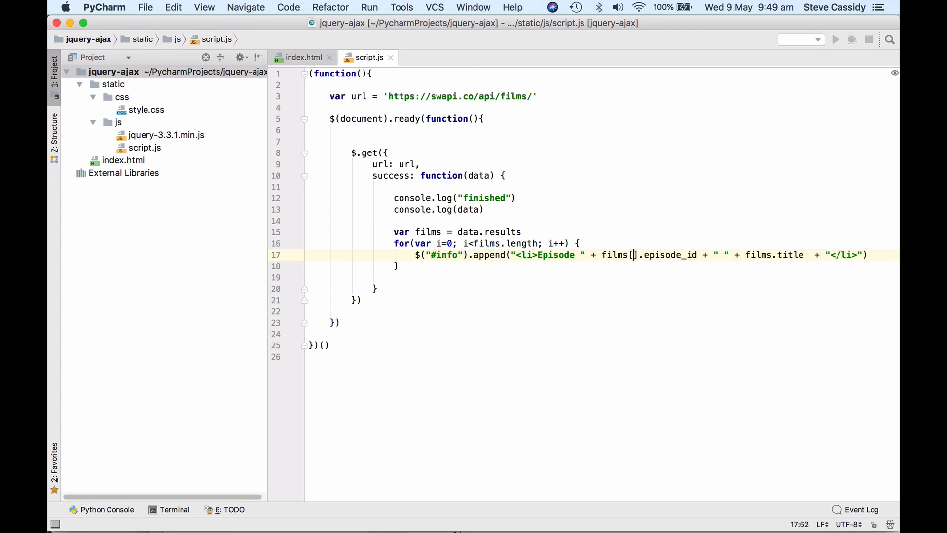
- Index the film as films[i].episode_id and films[i].title in the append line
{"action": "type", "text": "i"}
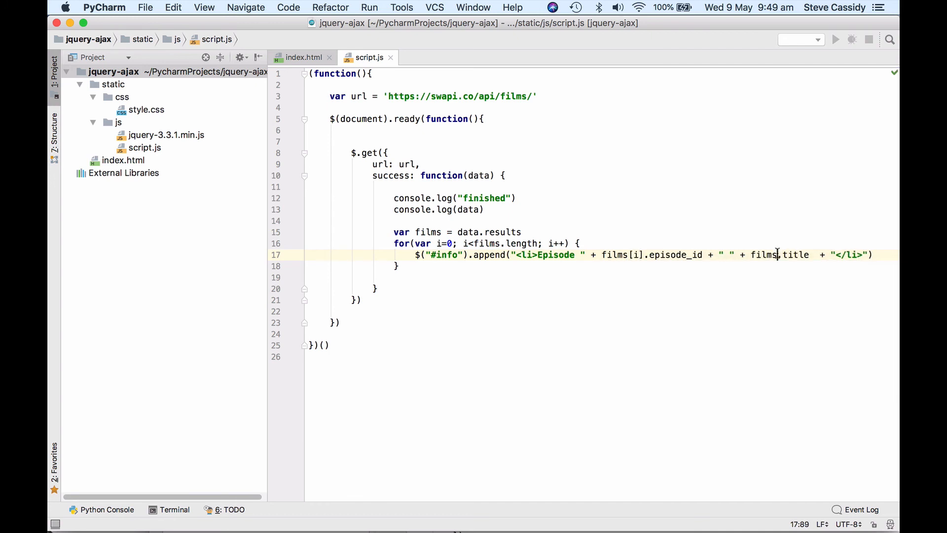
{"action": "type", "text": "i"}
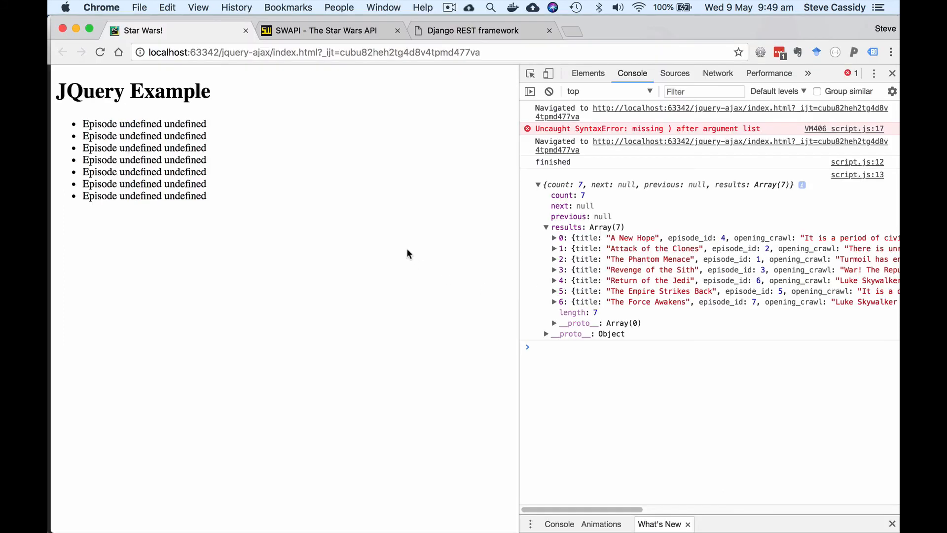
{"action": "mouse_move", "coordinate": [550, 91]}
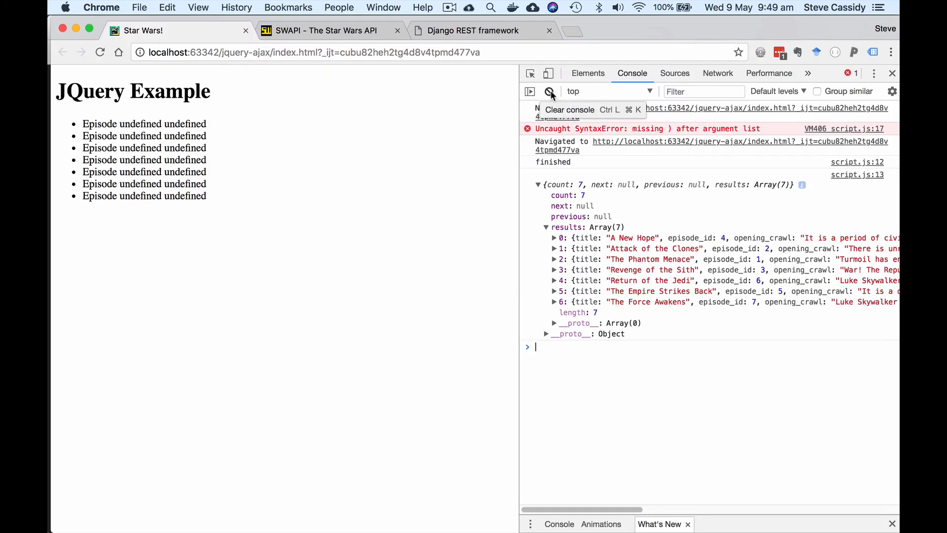
- Clear the console and reload so all seven films list from 'Episode 4 A New Hope' onward
{"action": "left_click", "coordinate": [550, 90]}
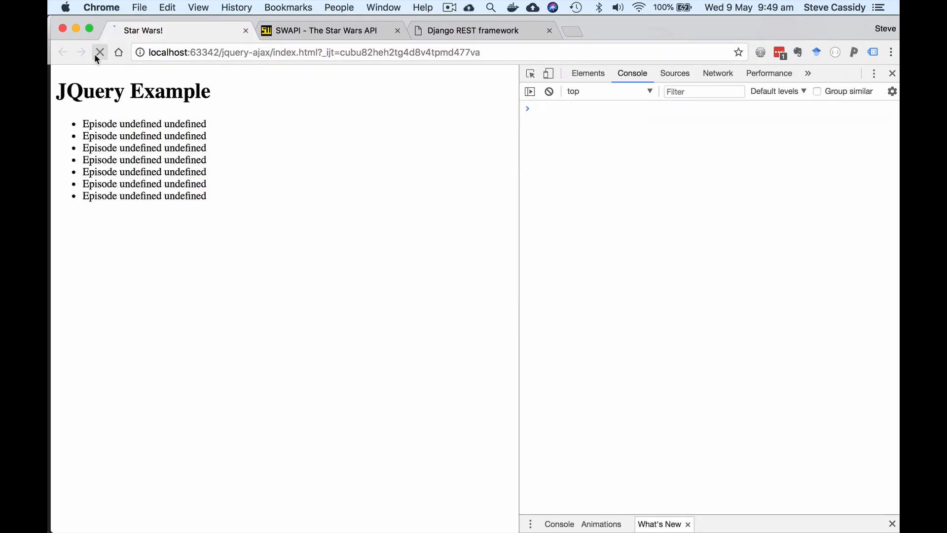
{"action": "left_click", "coordinate": [100, 52]}
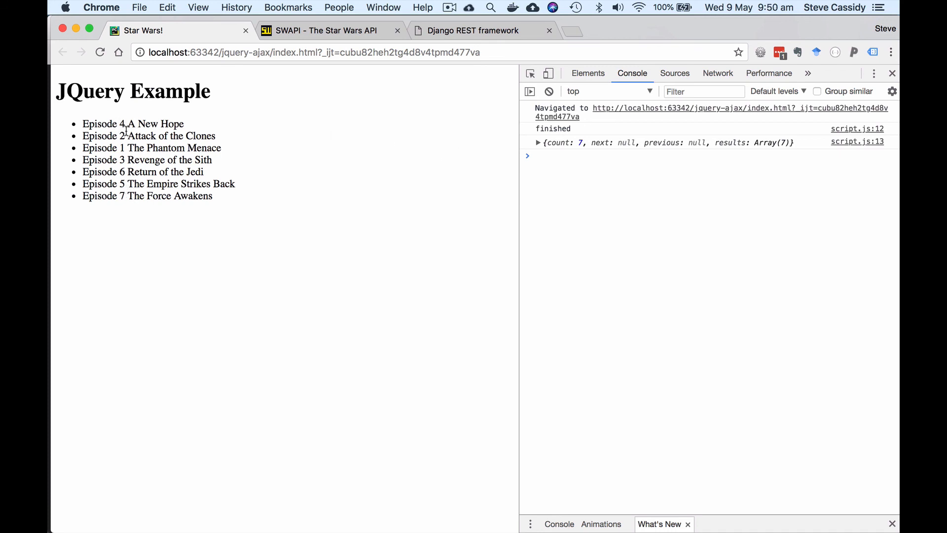
{"action": "left_click", "coordinate": [537, 142]}
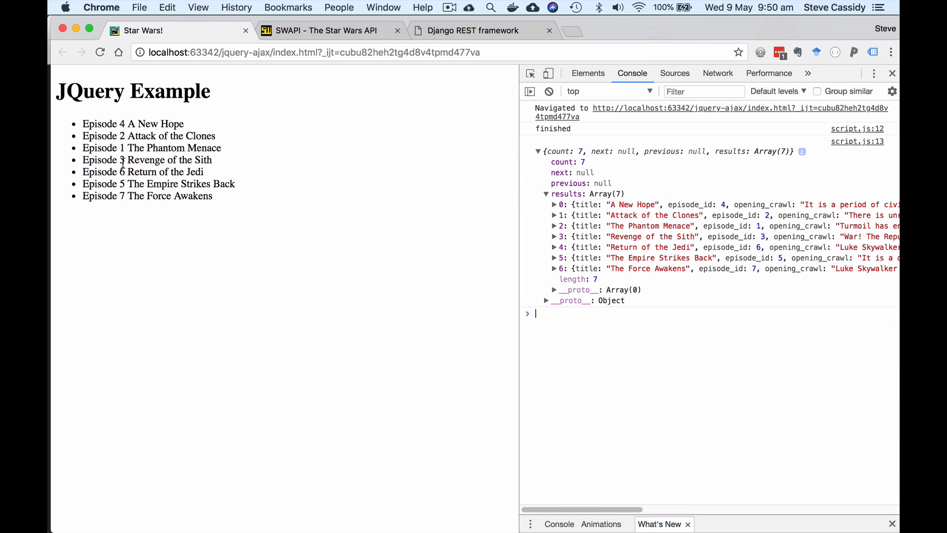
{"action": "mouse_move", "coordinate": [171, 208]}
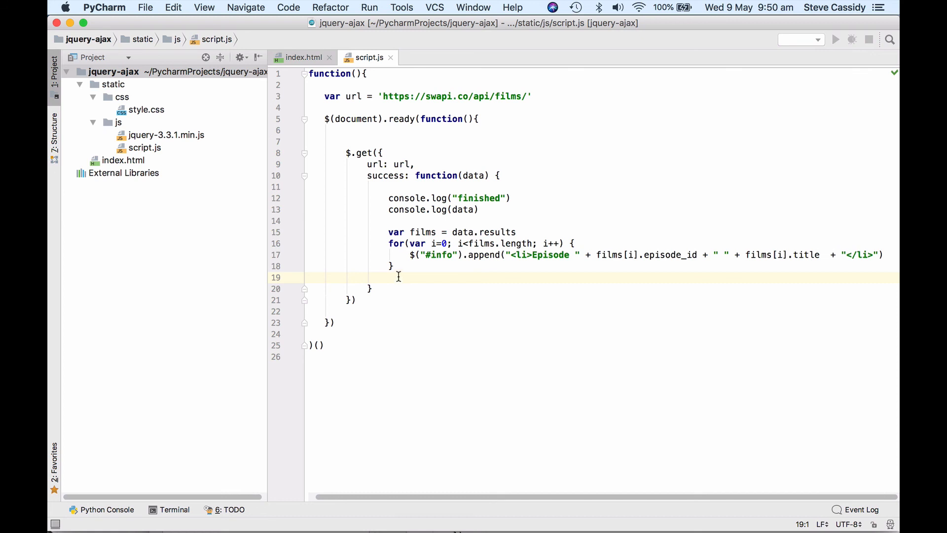
{"action": "mouse_move", "coordinate": [394, 278]}
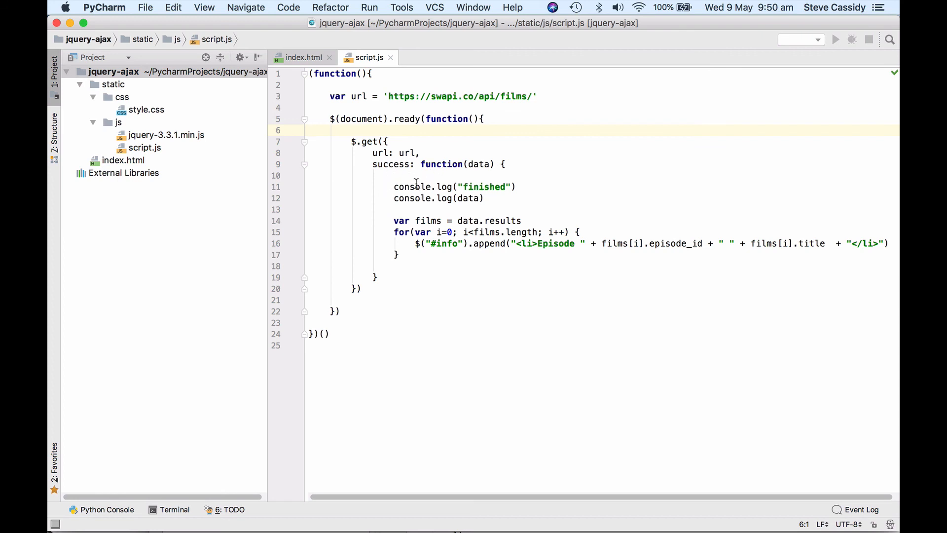
{"action": "mouse_move", "coordinate": [390, 251]}
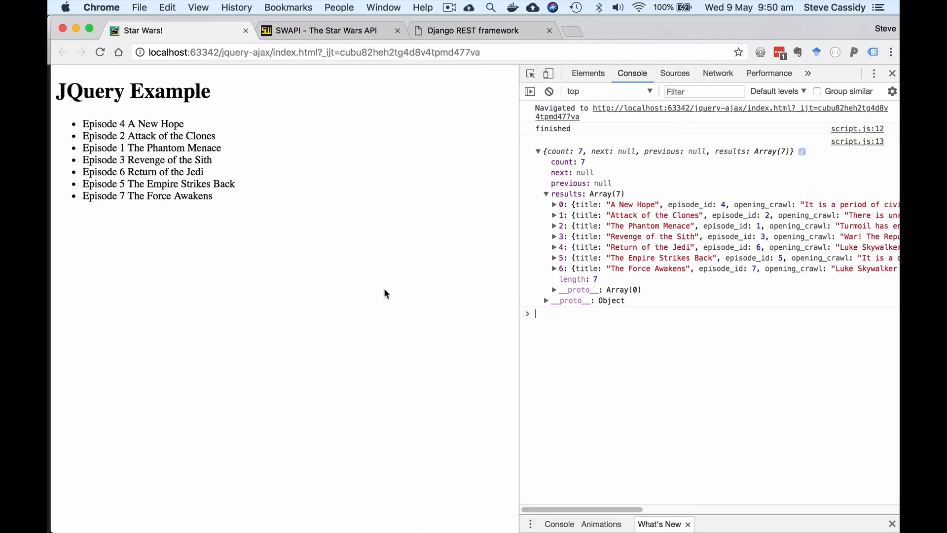
{"action": "mouse_move", "coordinate": [365, 261]}
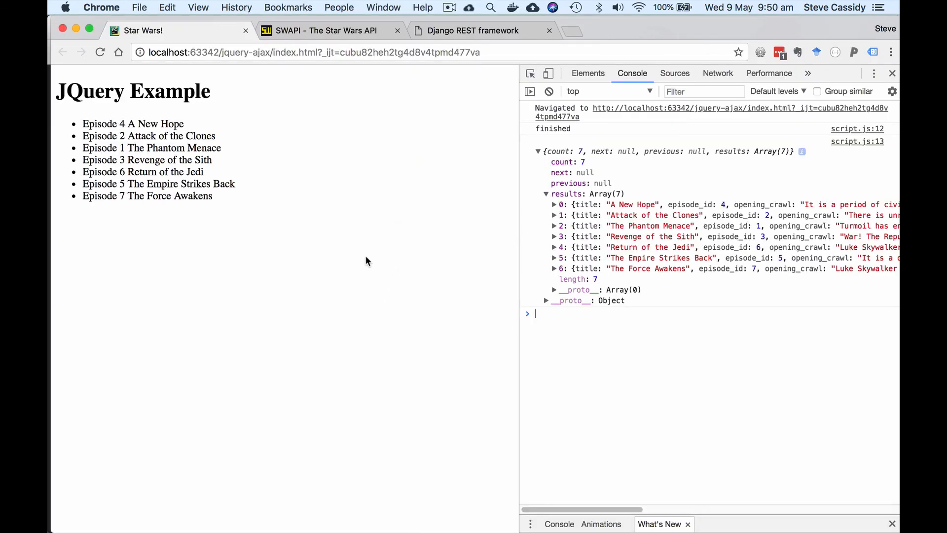